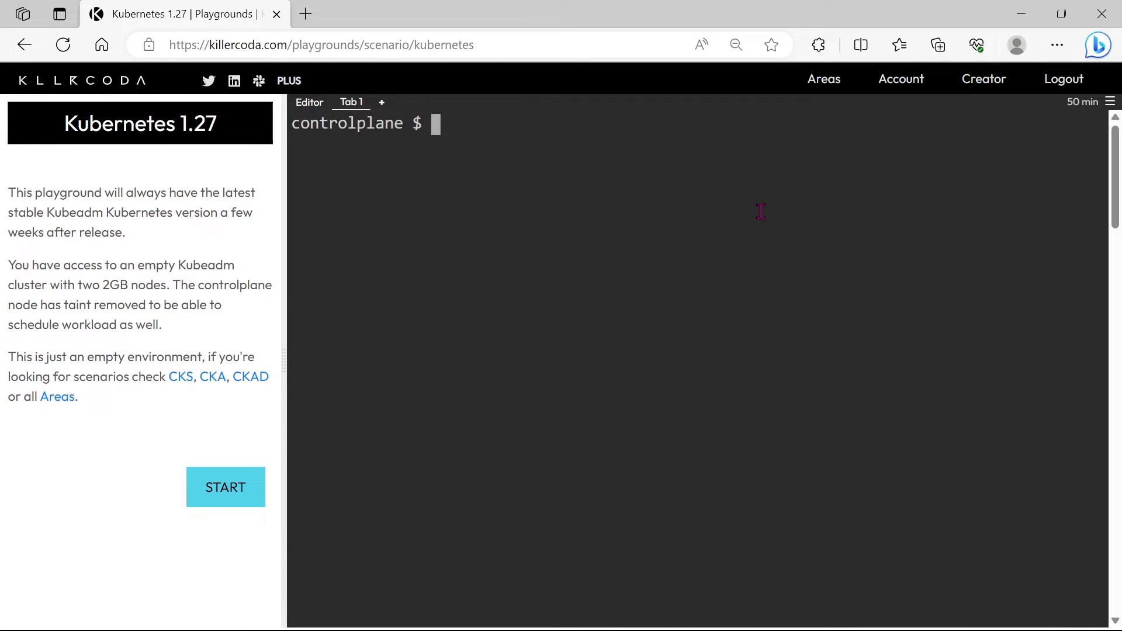
# - Run kubectl run my-busybox --image=busybox:1.31.1 --command sleep 4800 to create the pod
pyautogui.write('kubectl')
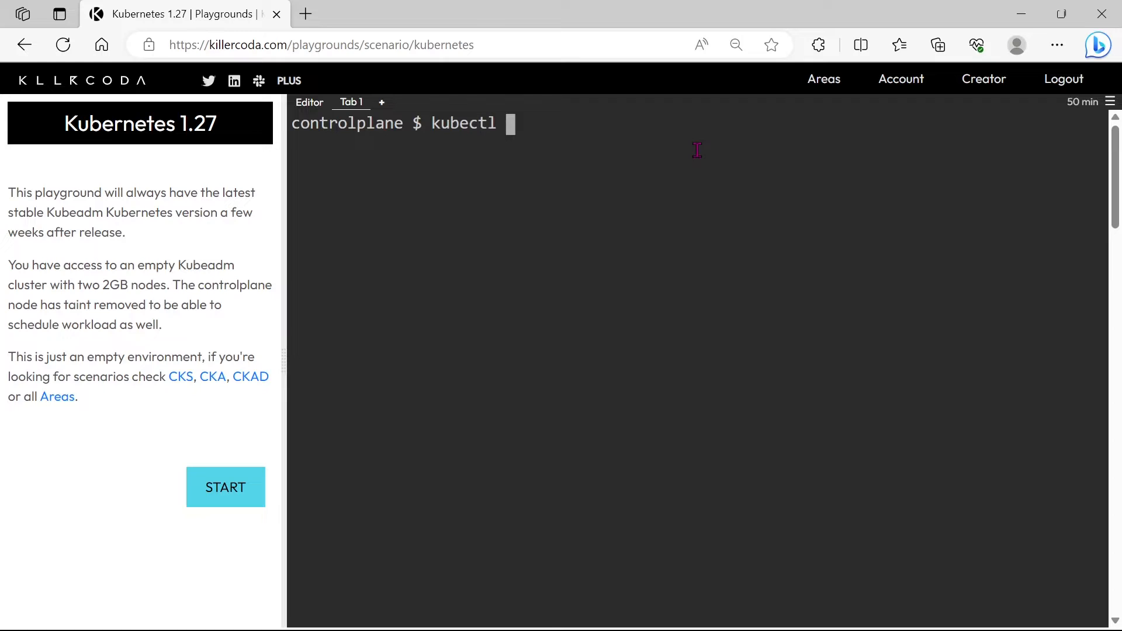
pyautogui.write('run my')
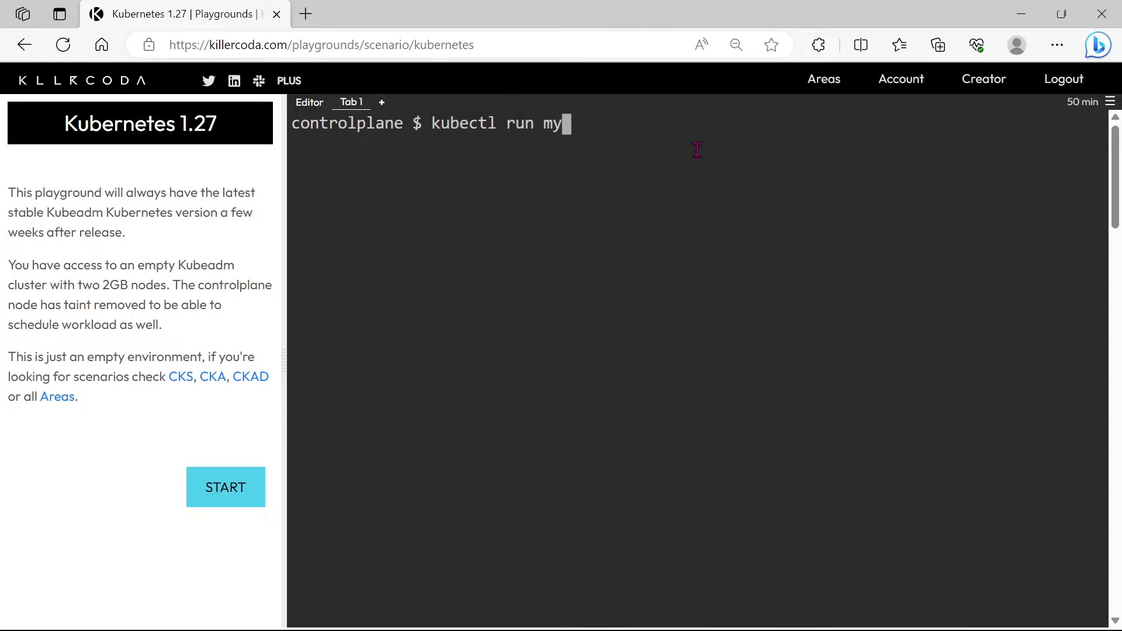
pyautogui.write('-n')
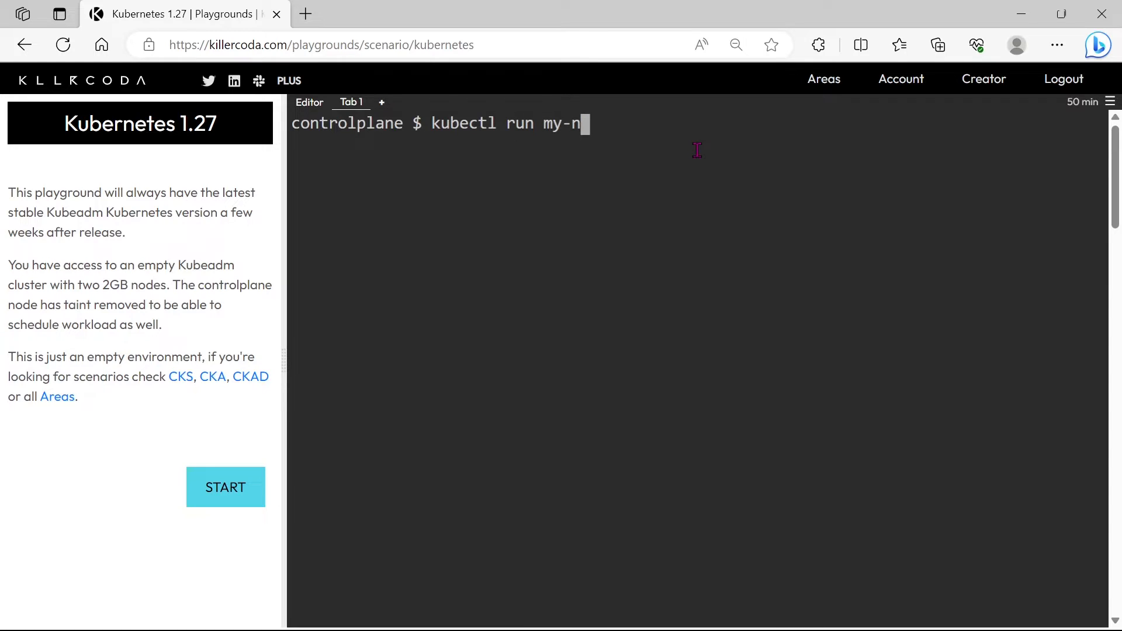
pyautogui.write('usyb')
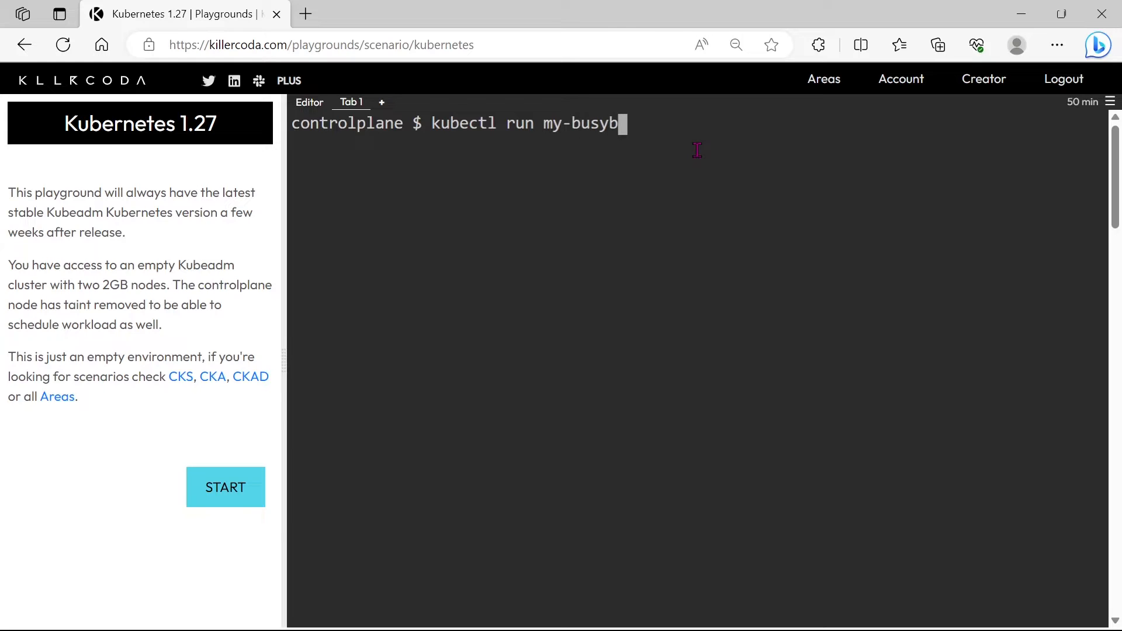
pyautogui.write('ox')
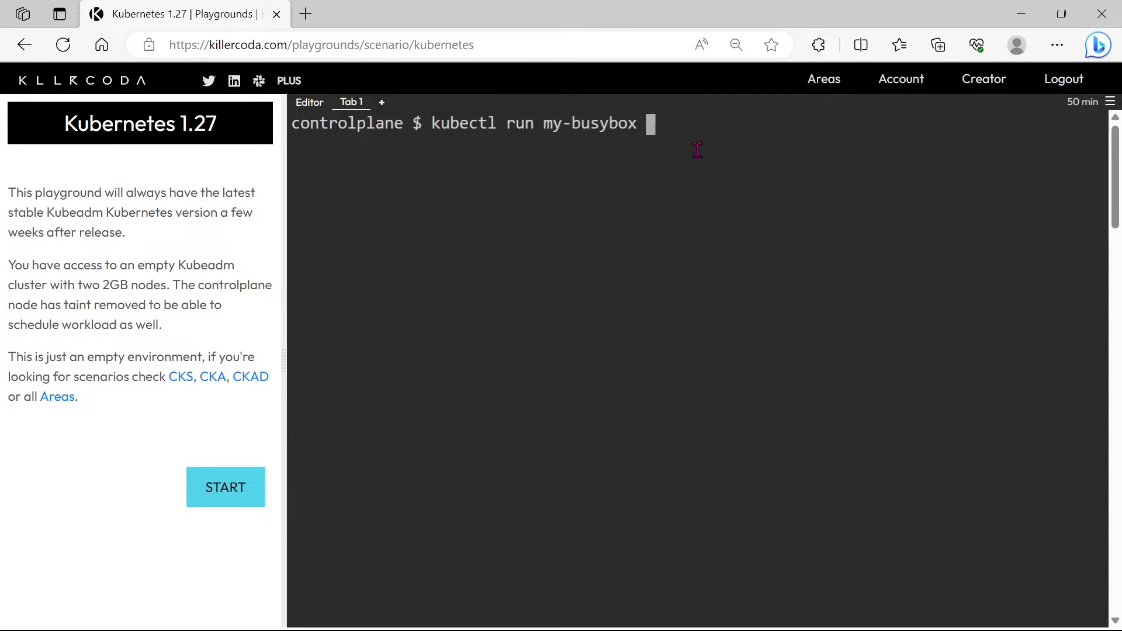
pyautogui.write('--image=')
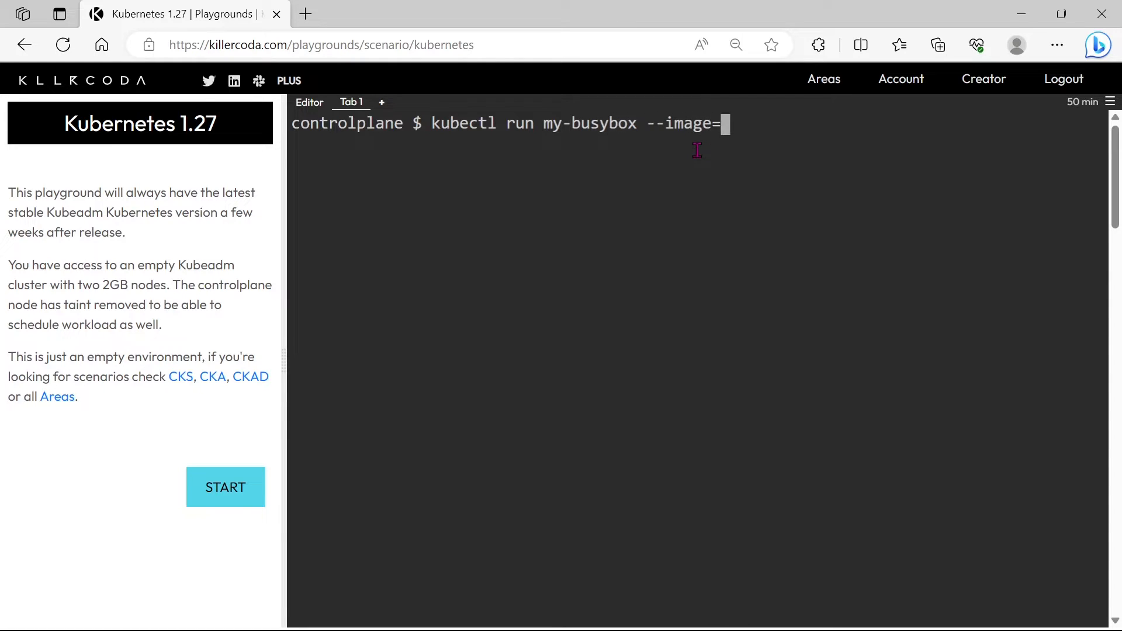
pyautogui.write('busy')
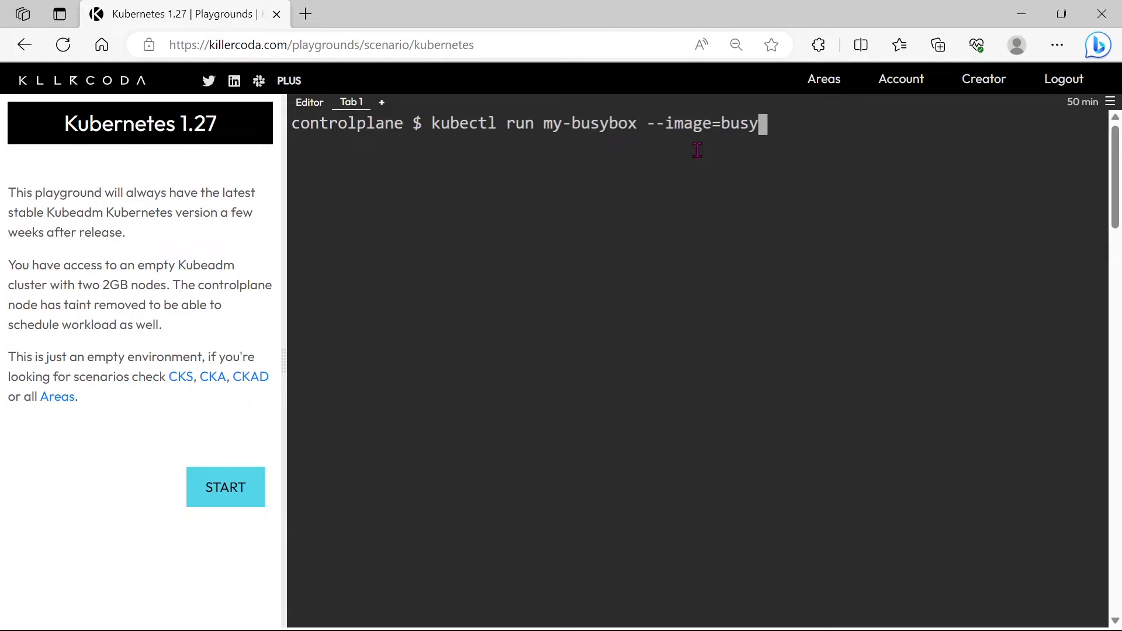
pyautogui.write('box')
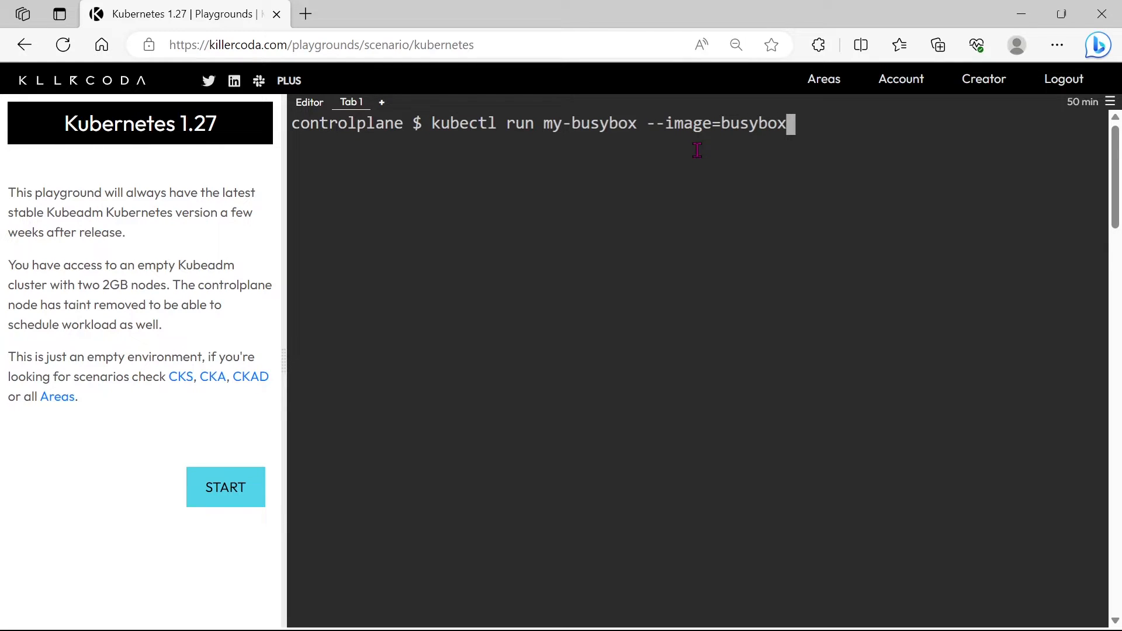
pyautogui.write(':1.31')
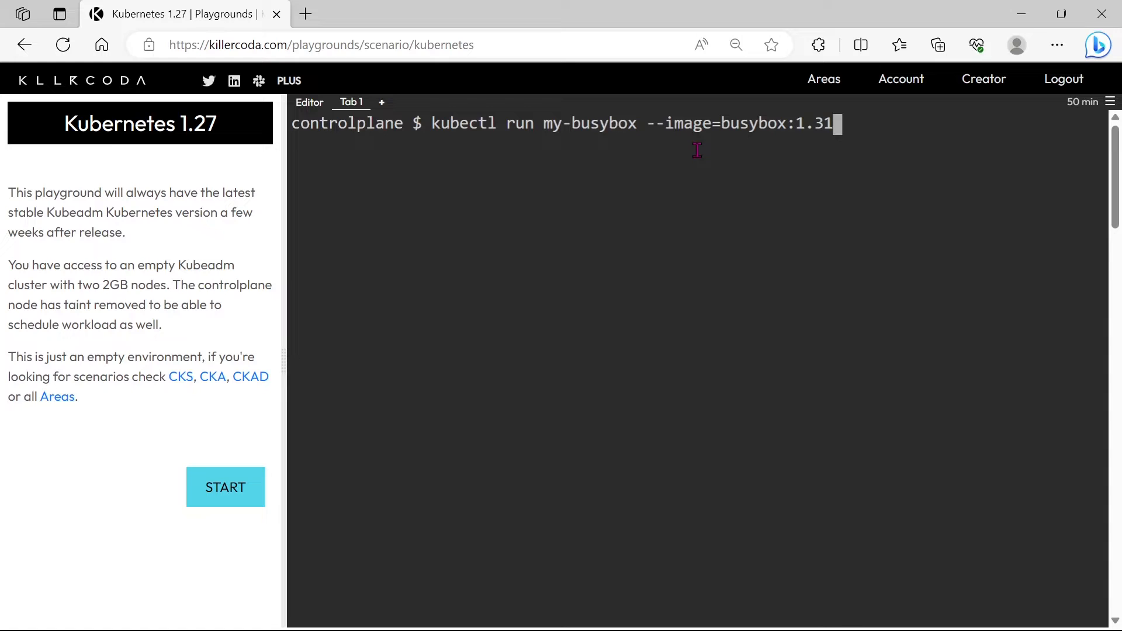
pyautogui.write('.1 --comma')
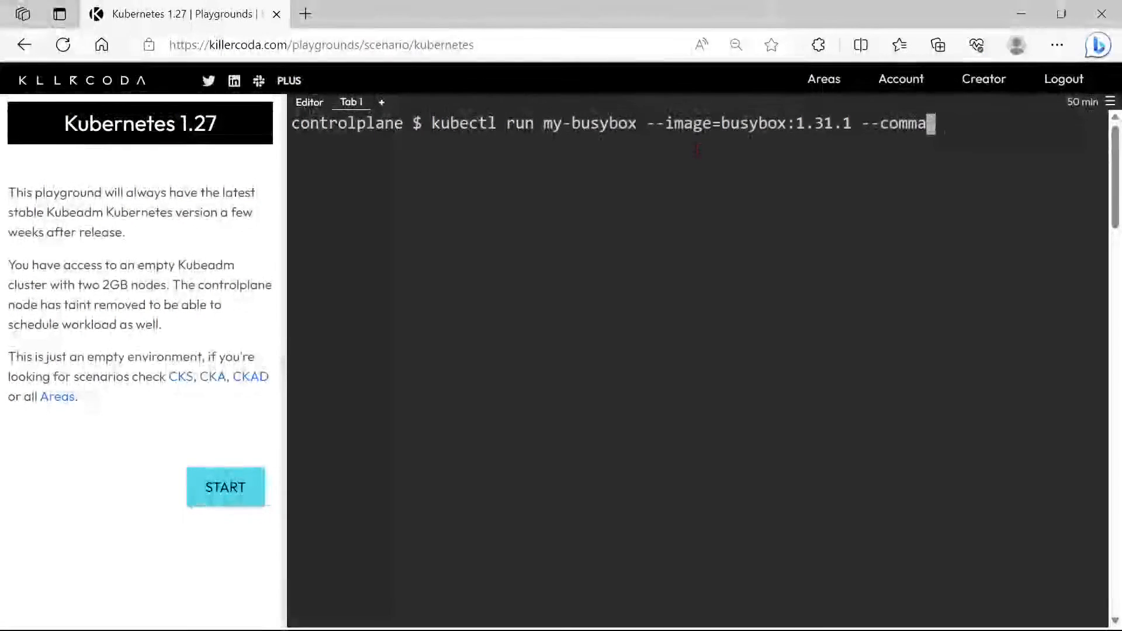
pyautogui.write('d')
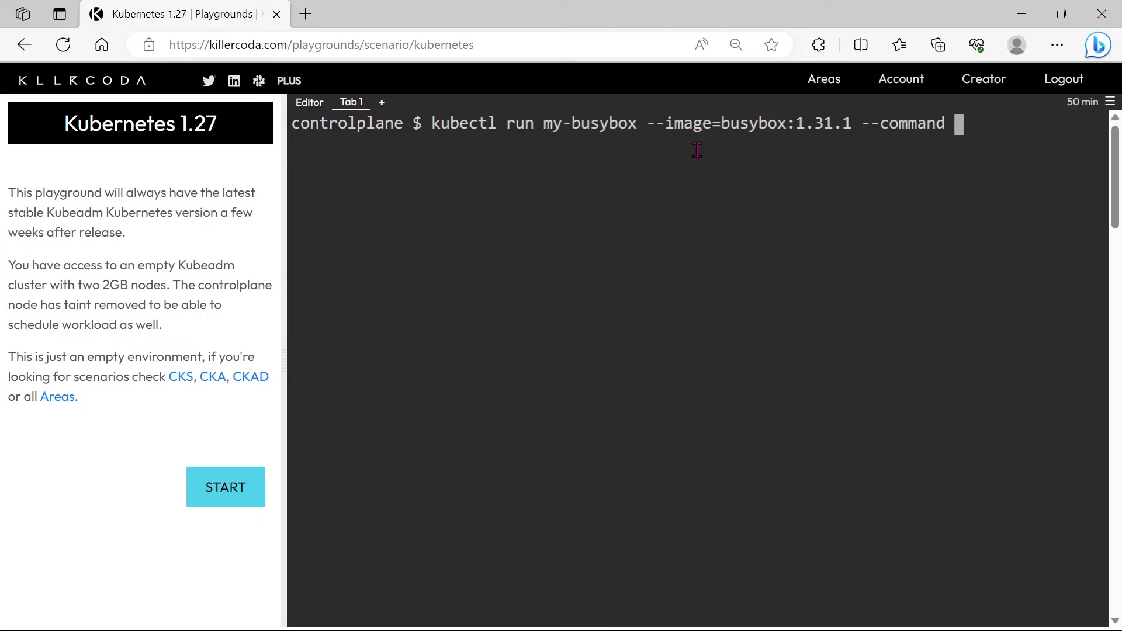
pyautogui.write('sleep 48')
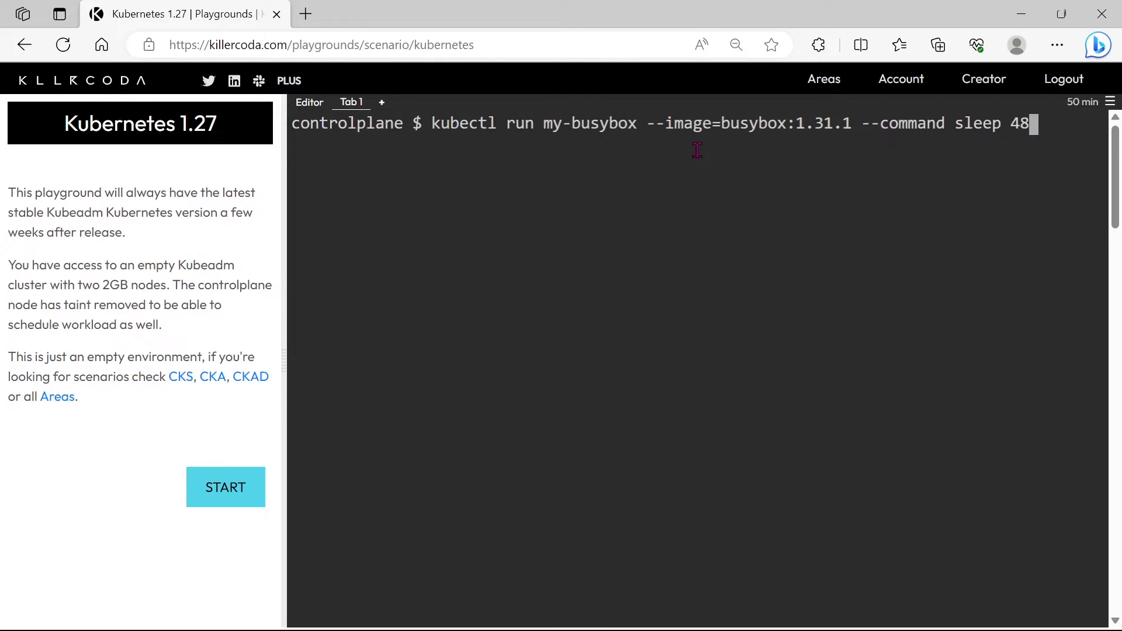
pyautogui.write('00')
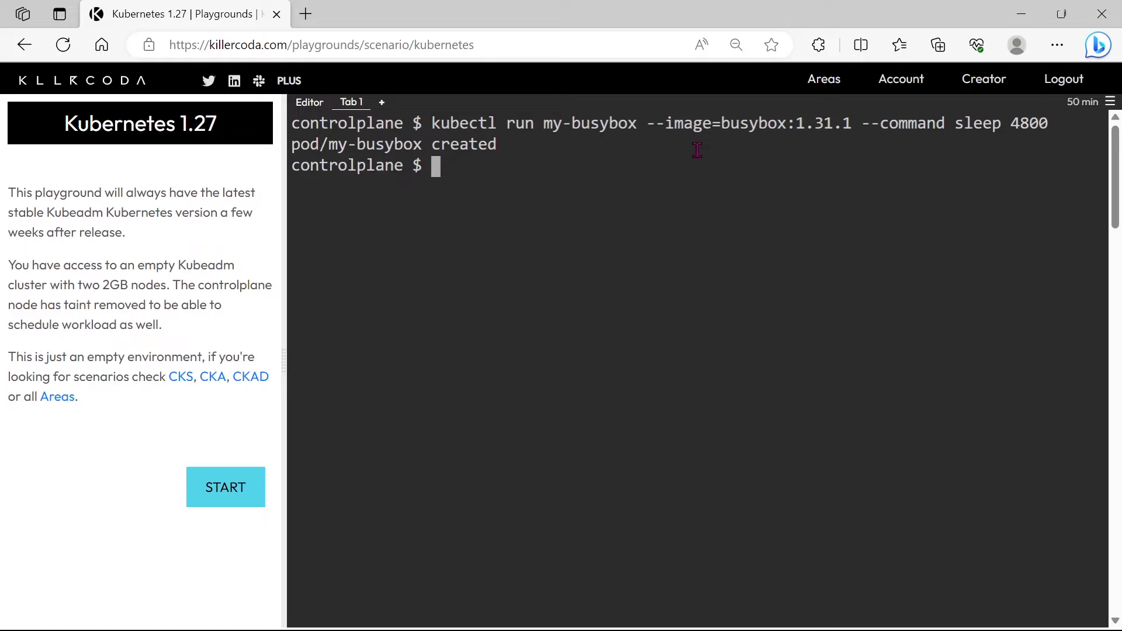
# - List pods plain and with -o wide, showing my-busybox Running on controlplane at 192.168.0.11
pyautogui.write('k get po')
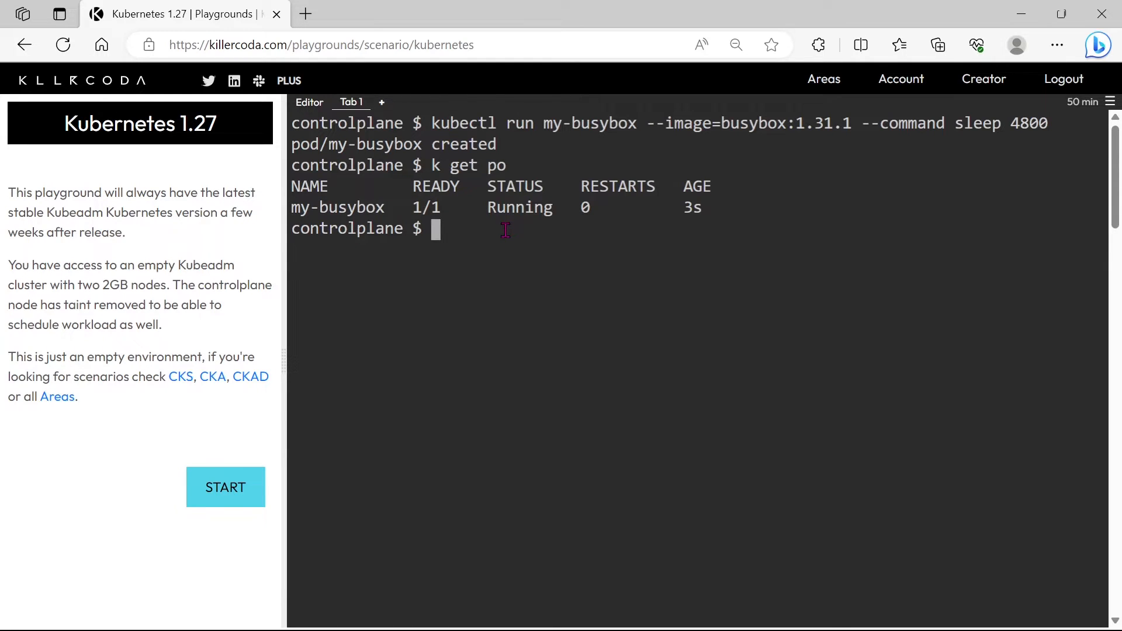
pyautogui.write('k')
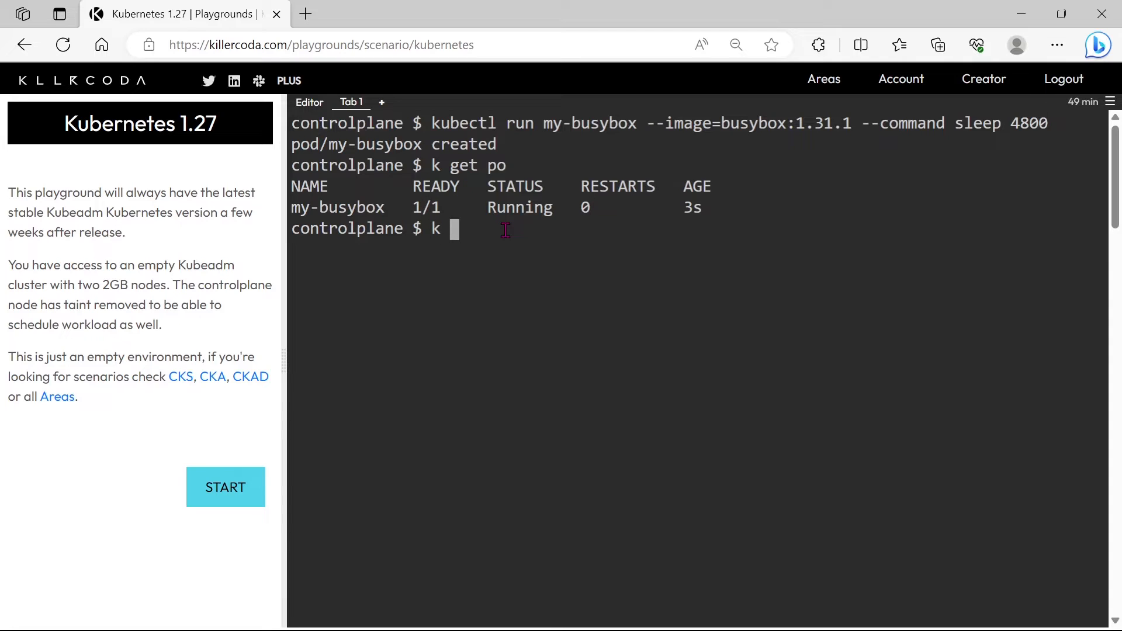
pyautogui.write('get po')
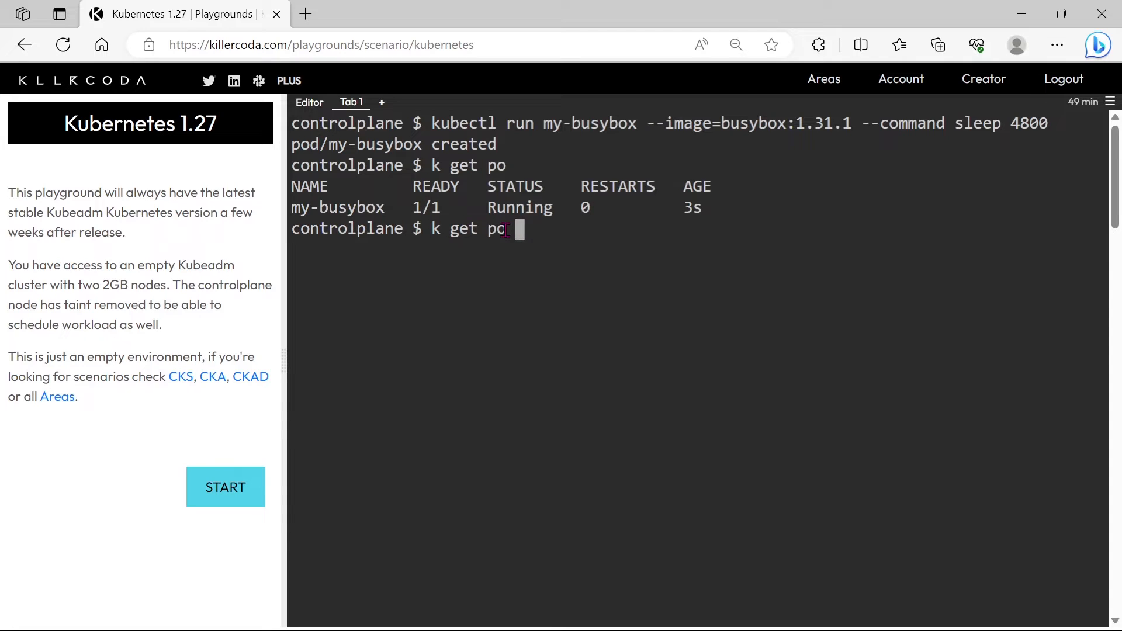
pyautogui.write('-o wide')
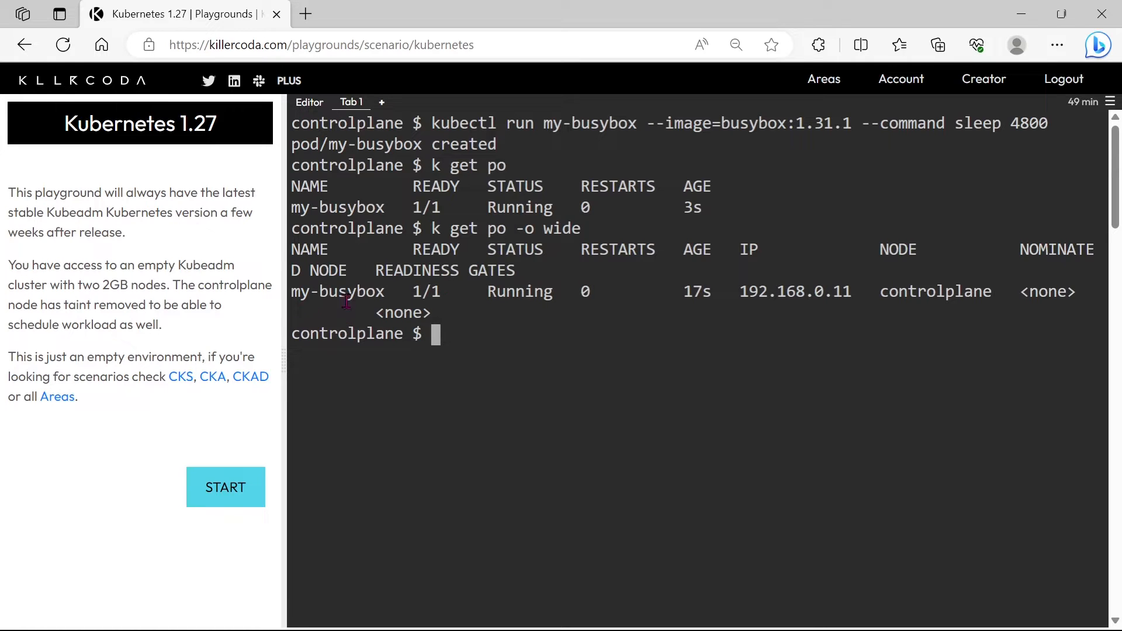
# - Run k get nodes, showing controlplane Ready and node01 Ready,SchedulingDisabled
pyautogui.doubleClick(338, 291)
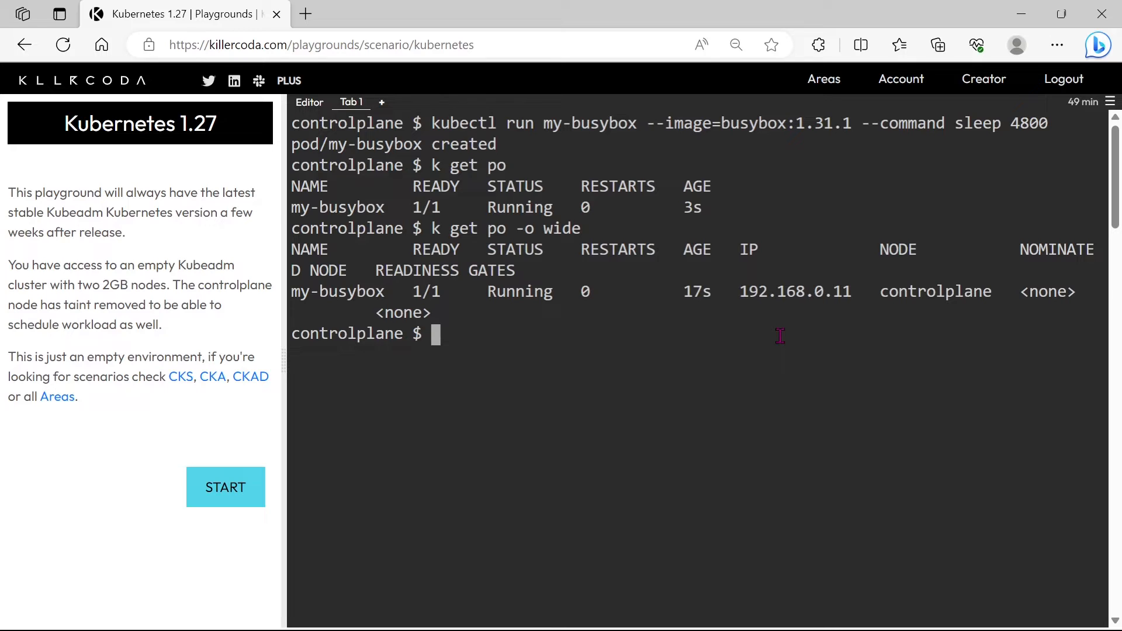
pyautogui.write('k')
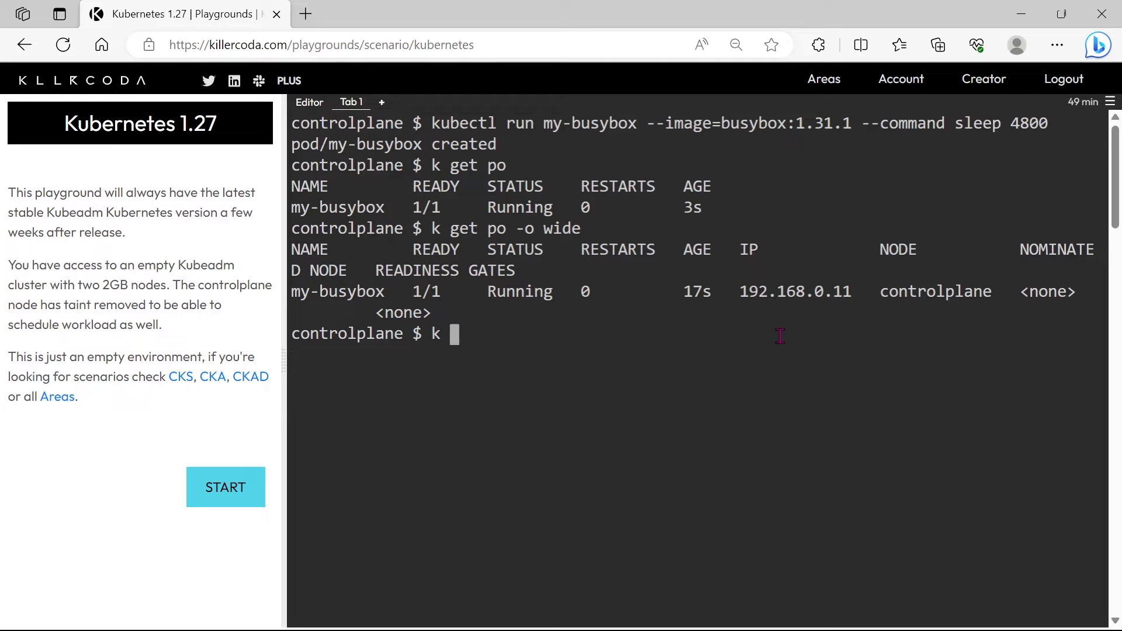
pyautogui.write('get nodes')
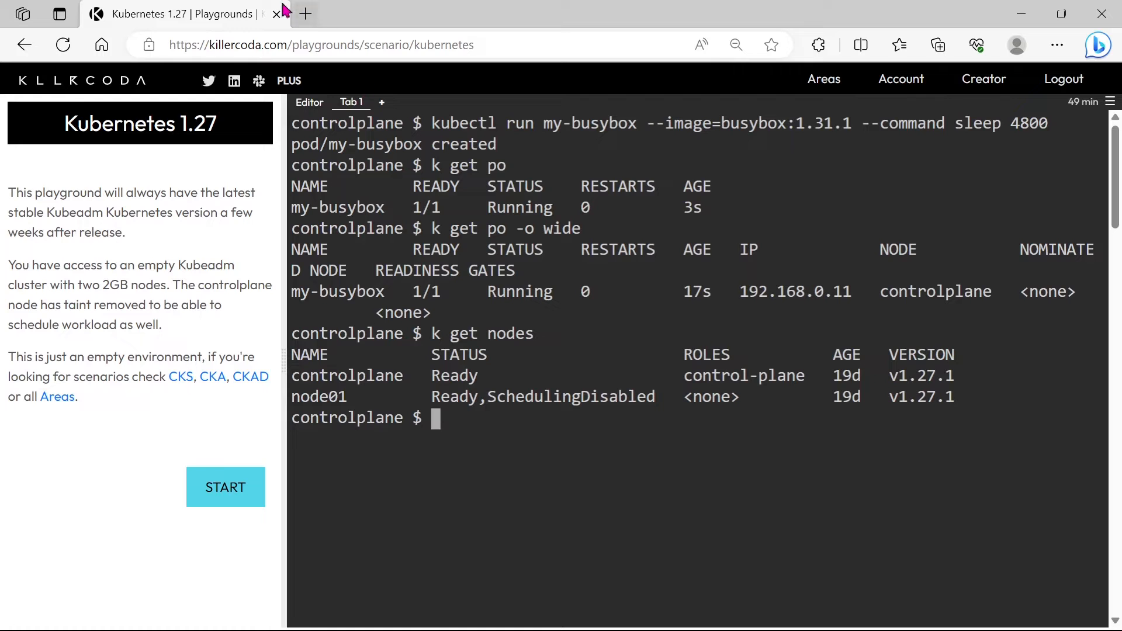
# - In a new tab, search the Kubernetes docs for cordon and land on the Nodes page
pyautogui.click(305, 14)
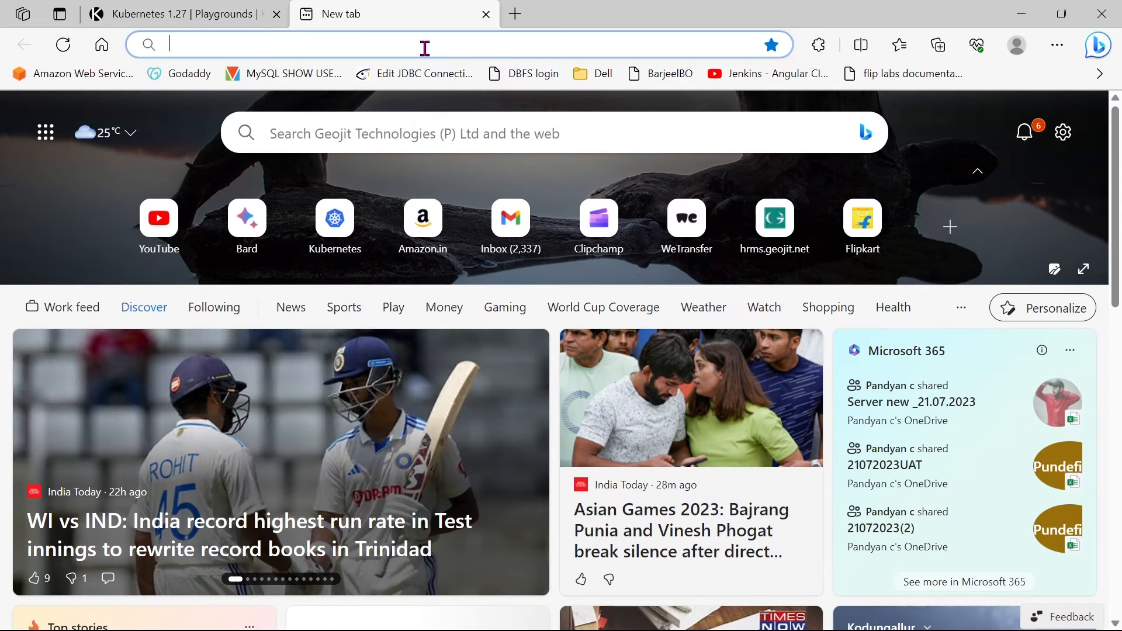
pyautogui.write('kubernetes.io')
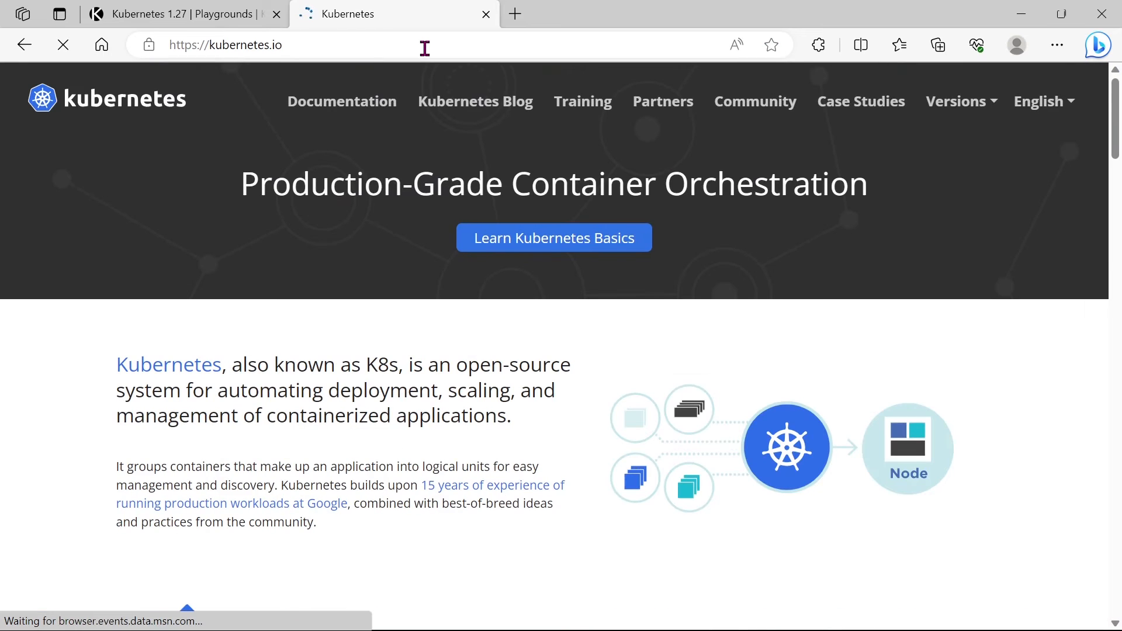
pyautogui.click(341, 100)
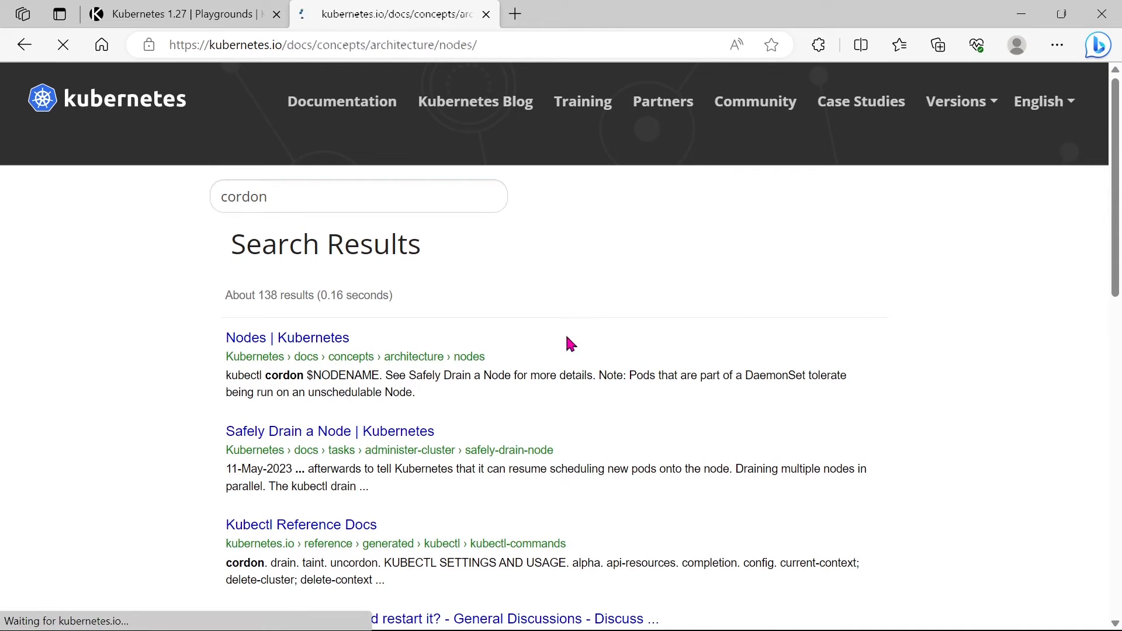
pyautogui.click(288, 337)
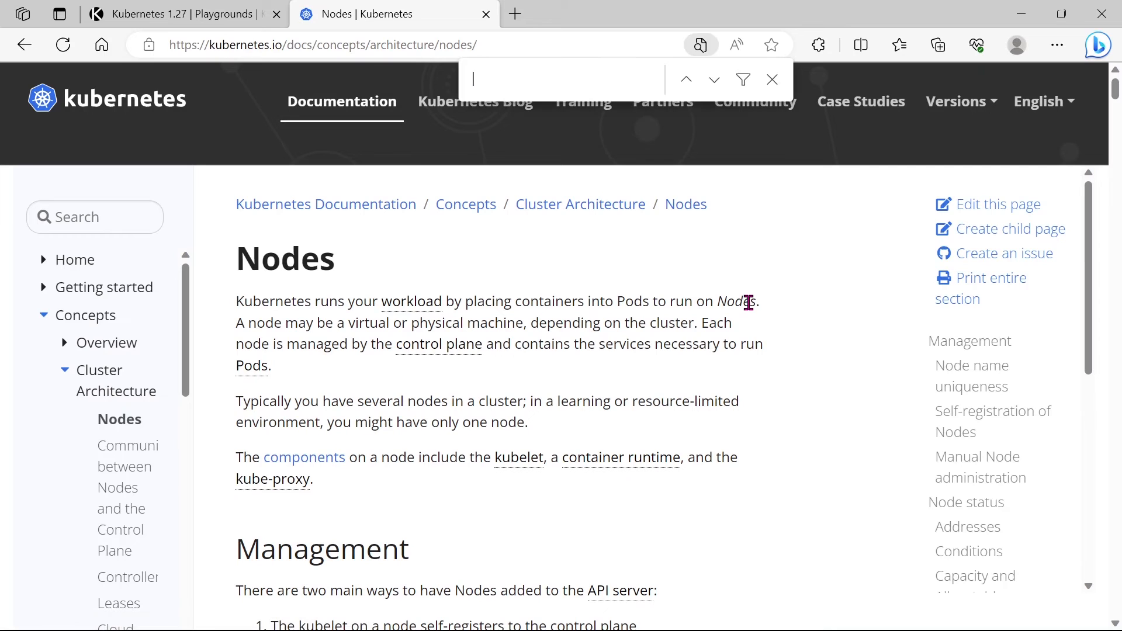
pyautogui.write('cordon')
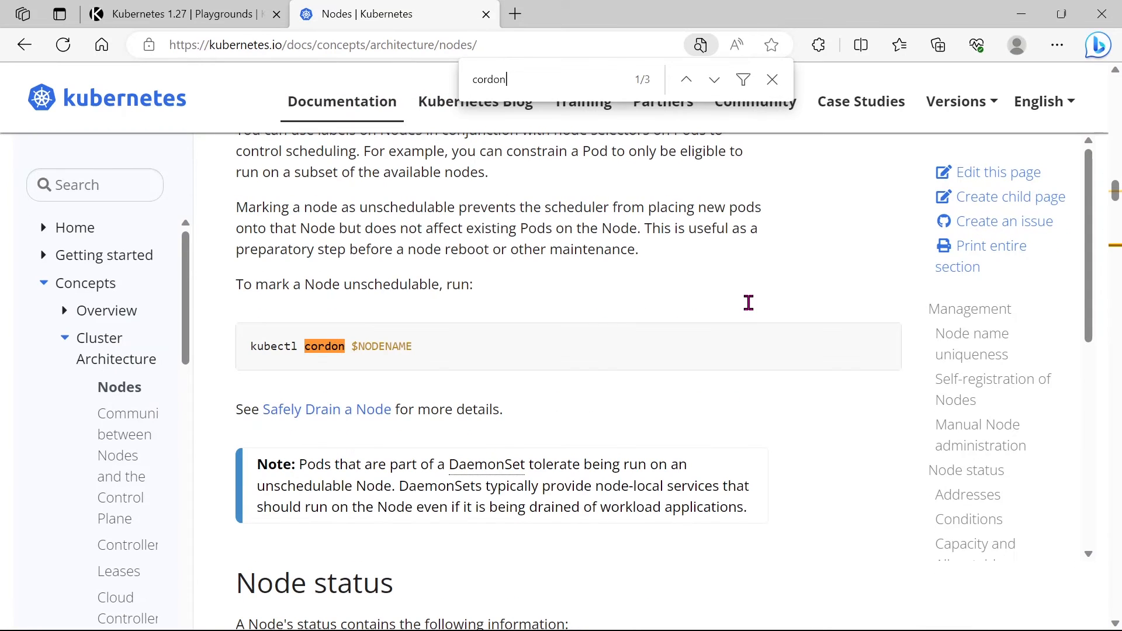
pyautogui.moveTo(252, 346); pyautogui.dragTo(354, 346)
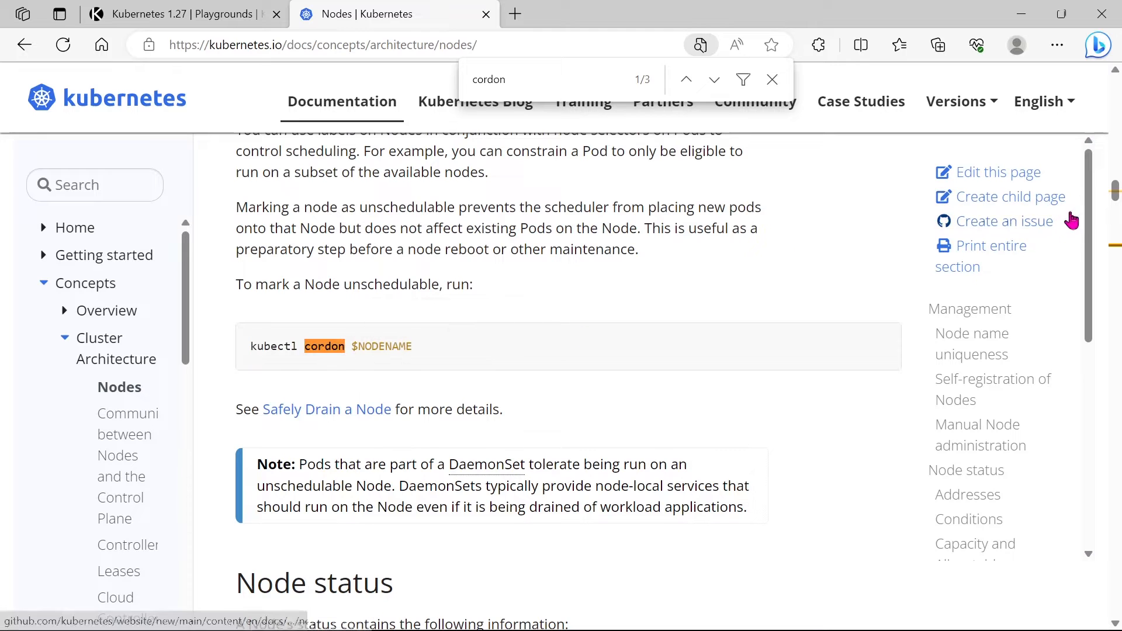
# - Scroll to Manual Node administration and highlight the paragraph on marking a node unschedulable
pyautogui.scroll(-3)
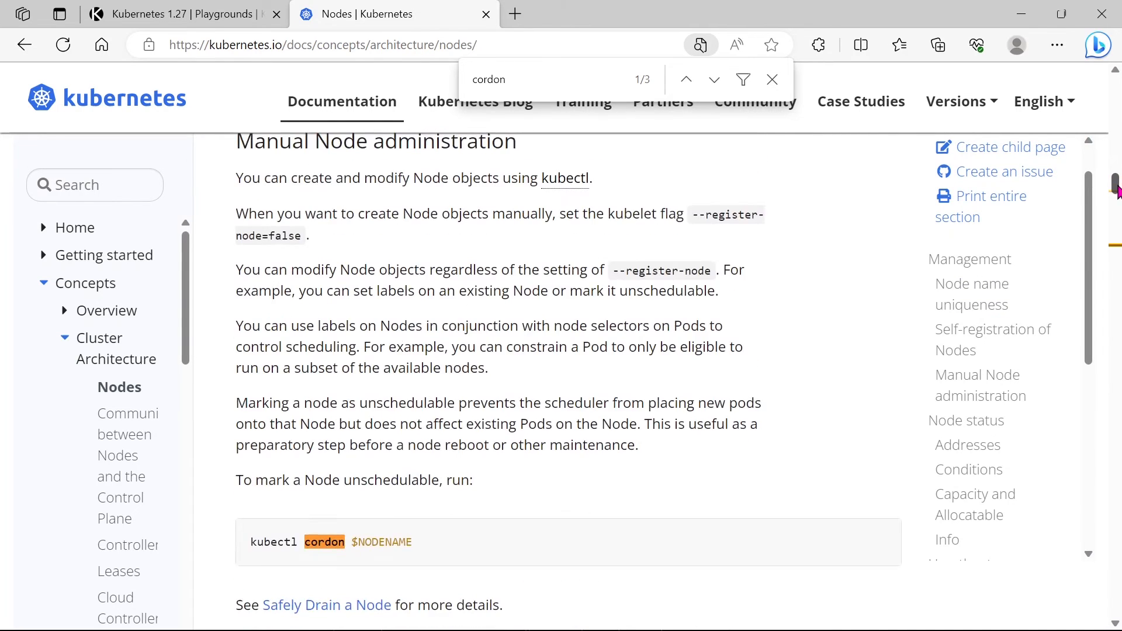
pyautogui.scroll(-3)
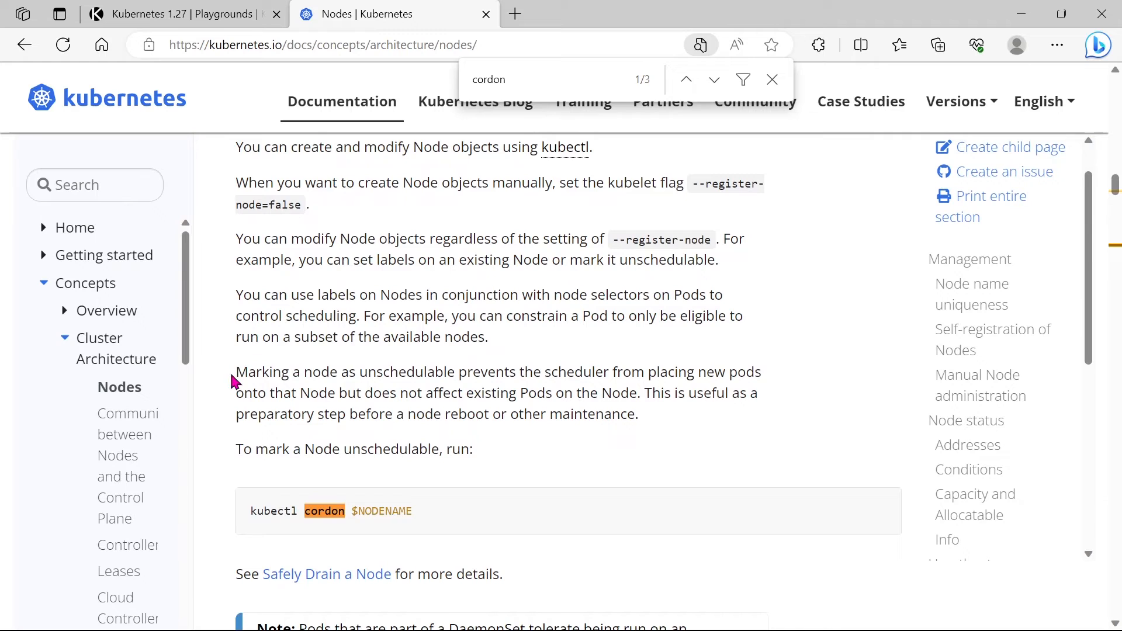
pyautogui.moveTo(236, 371); pyautogui.dragTo(694, 372)
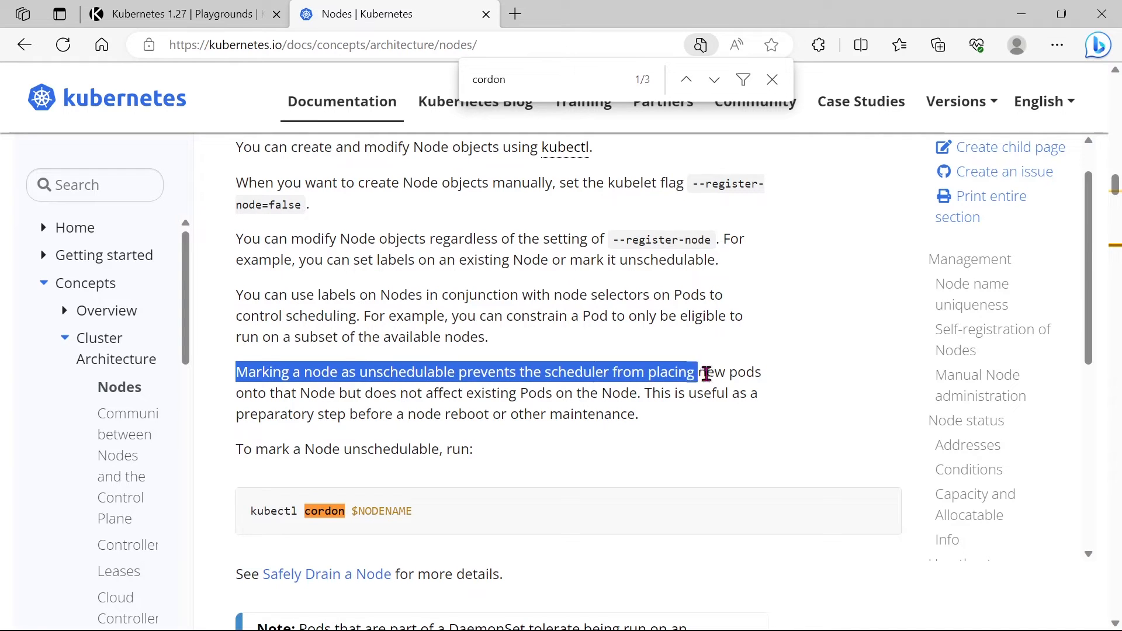
pyautogui.moveTo(698, 372); pyautogui.dragTo(756, 393)
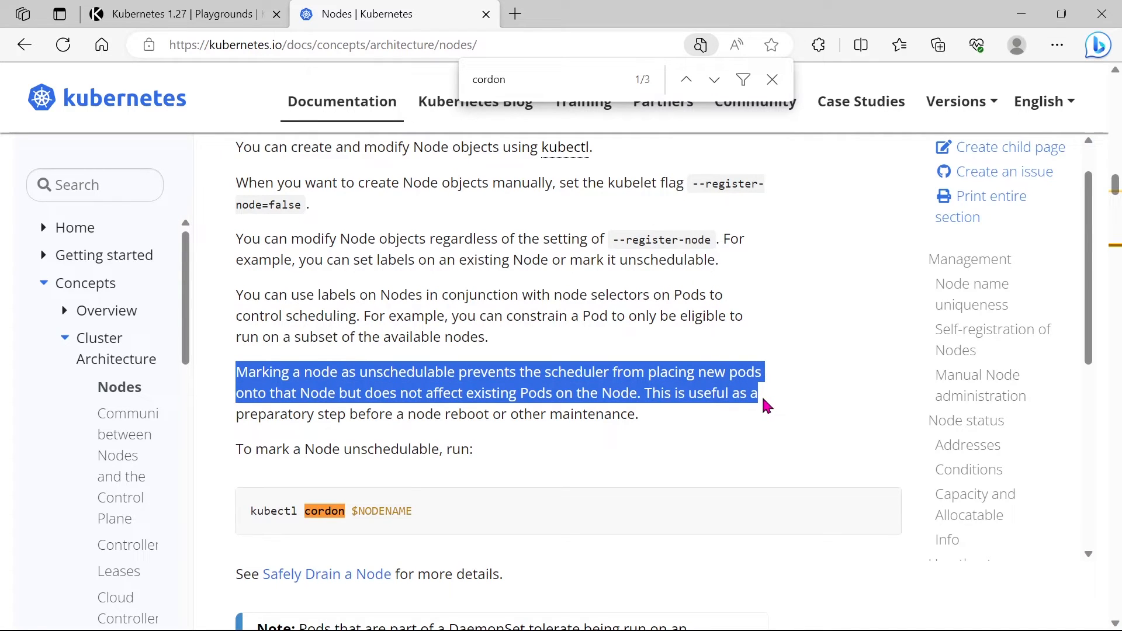
pyautogui.click(608, 442)
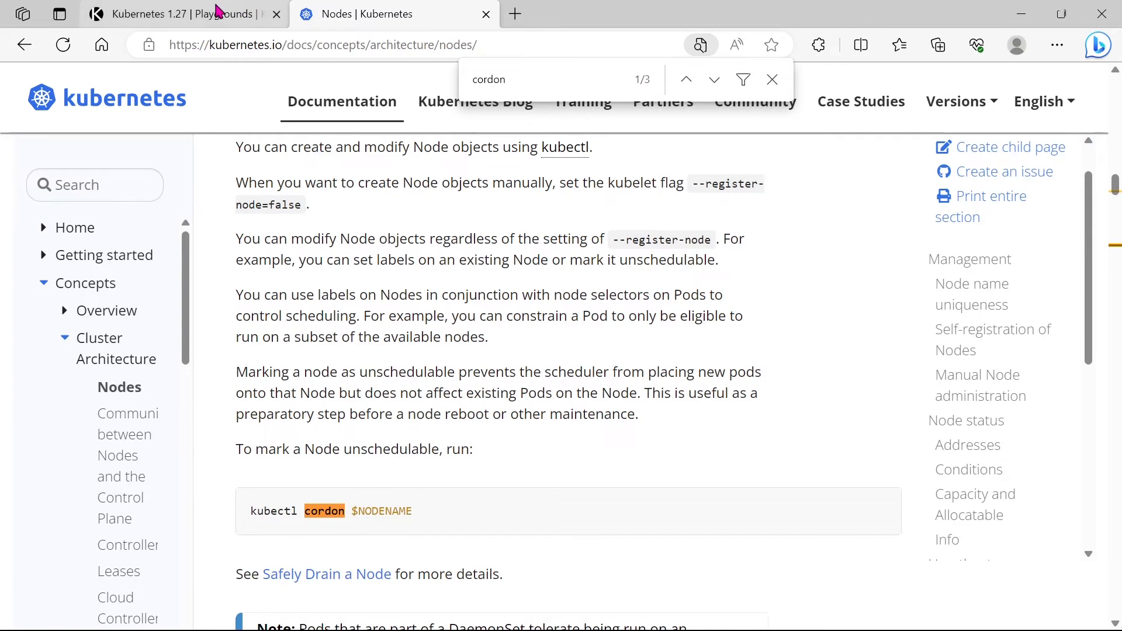
pyautogui.moveTo(182, 14)
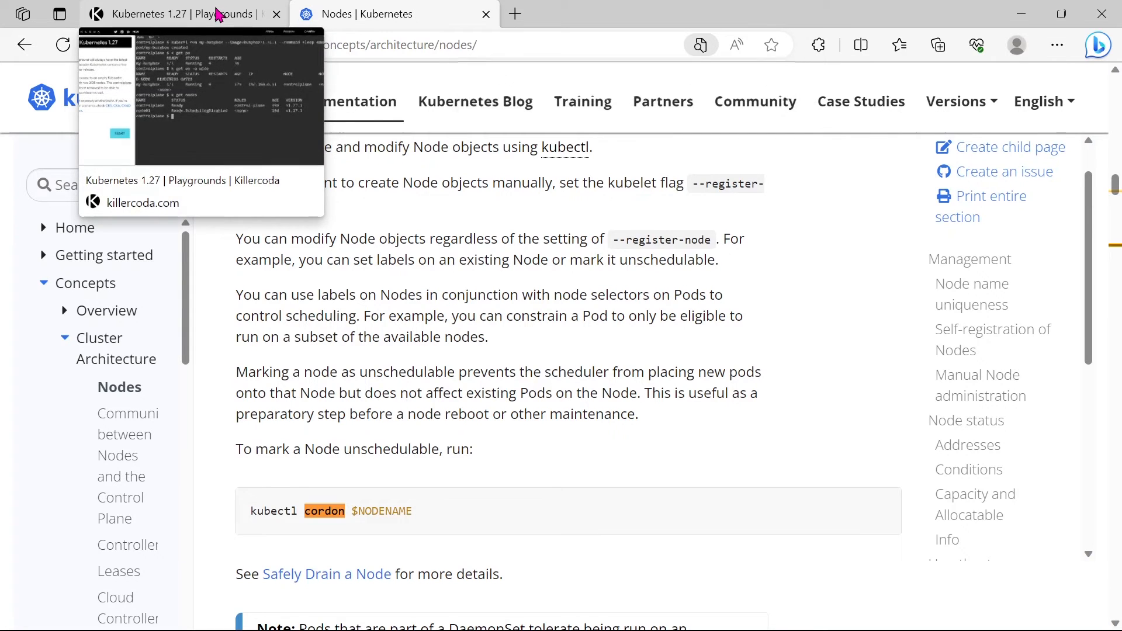
# - Back in the playground terminal, run kubectl uncordon node01
pyautogui.click(172, 14)
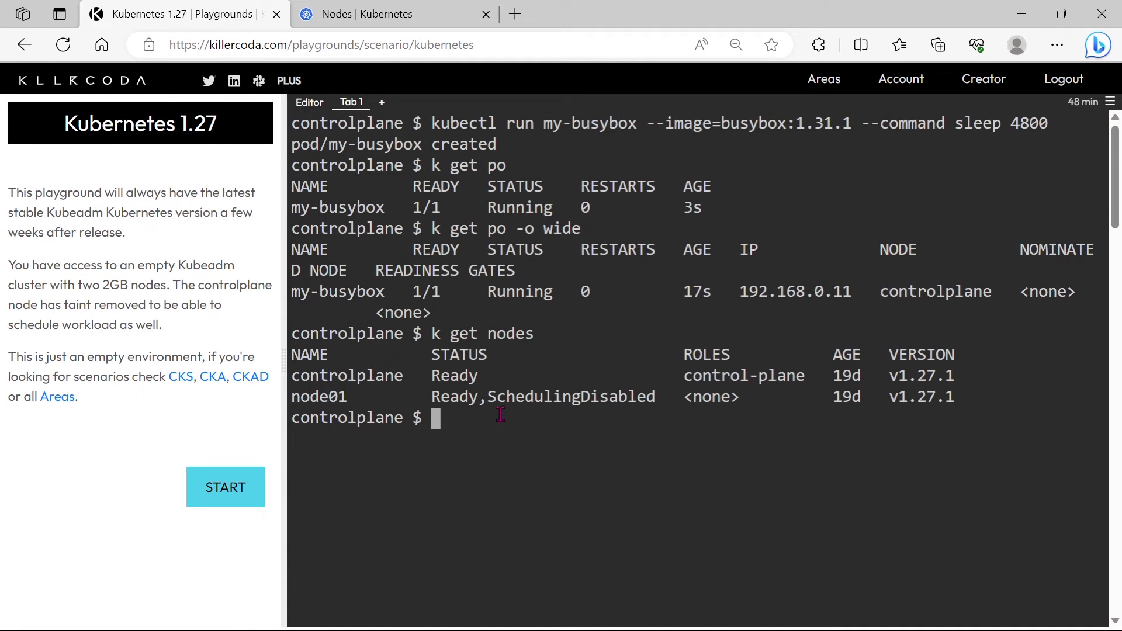
pyautogui.write('kubectl')
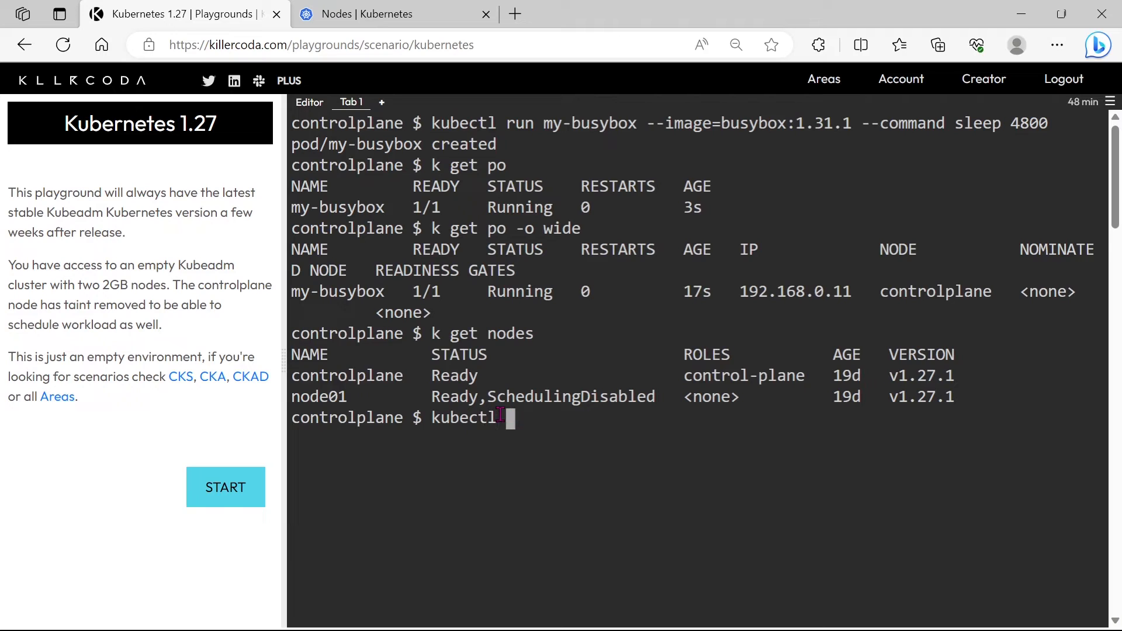
pyautogui.write('unc')
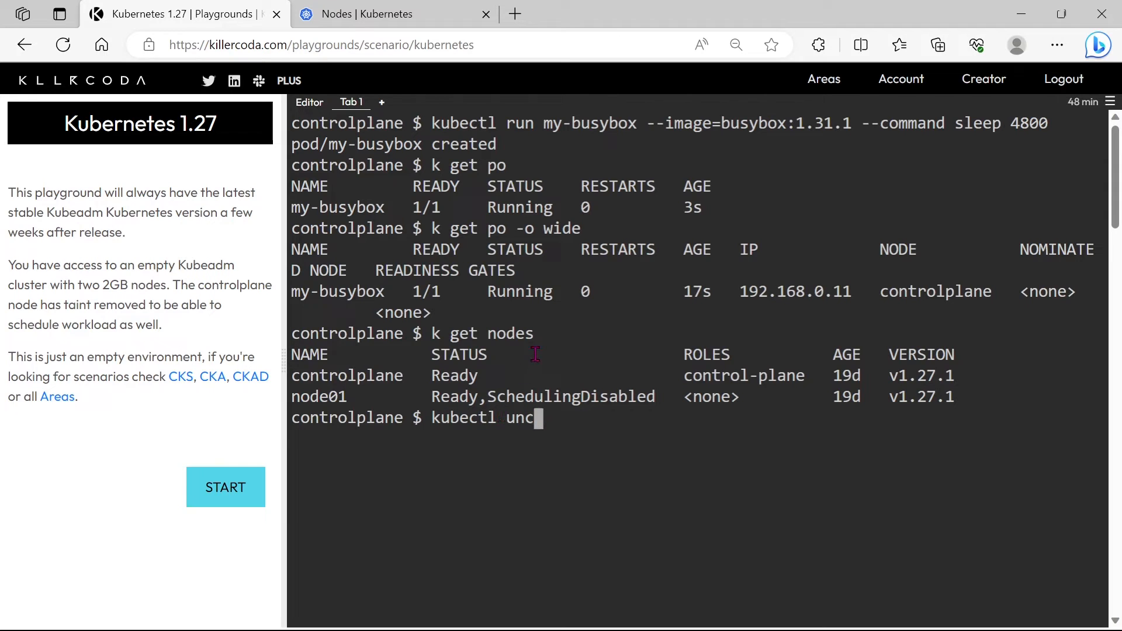
pyautogui.write('ordon')
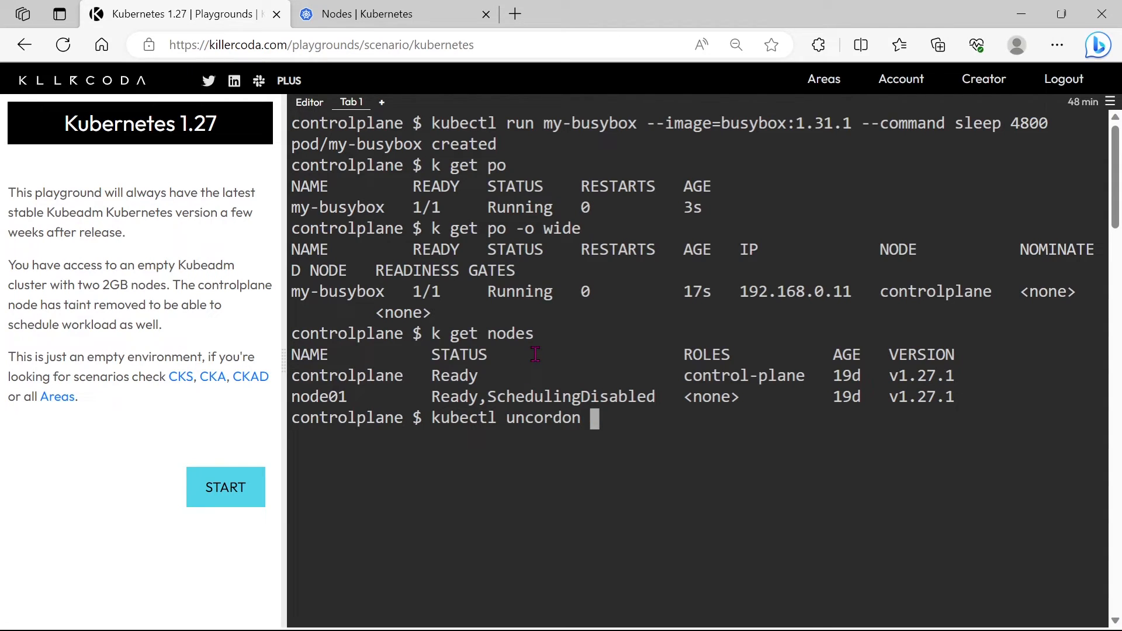
pyautogui.write('node01')
pyautogui.write('k get nodes')
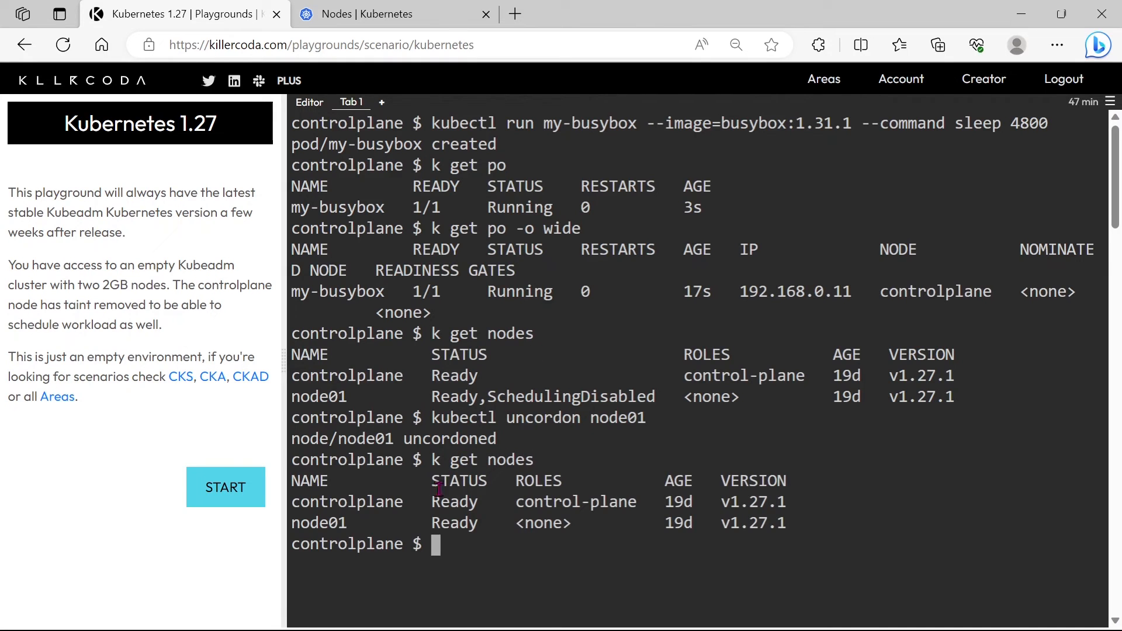
pyautogui.moveTo(508, 564)
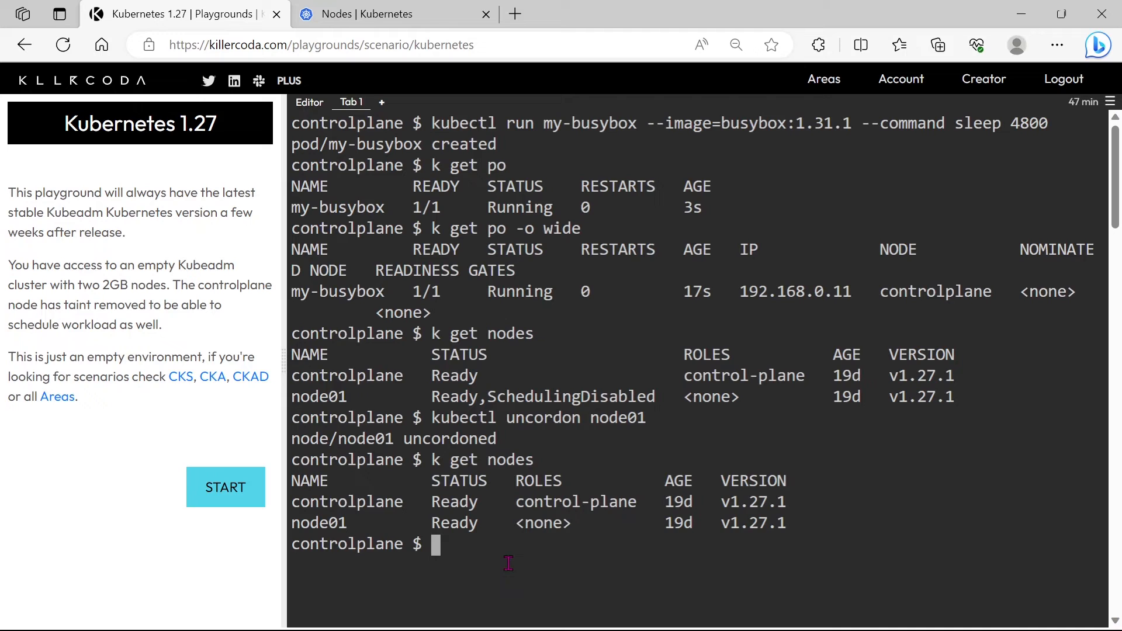
# - Check my-busybox still runs on controlplane with -o wide, then run k delete po my-busybox
pyautogui.write('k get po -o wide')
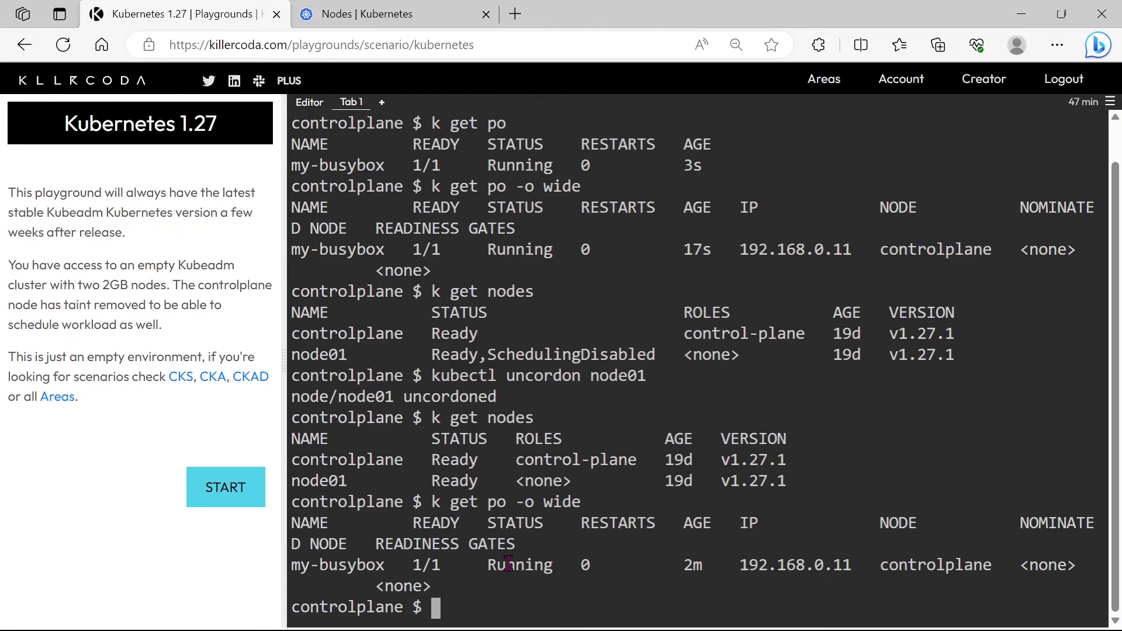
pyautogui.write('k delete')
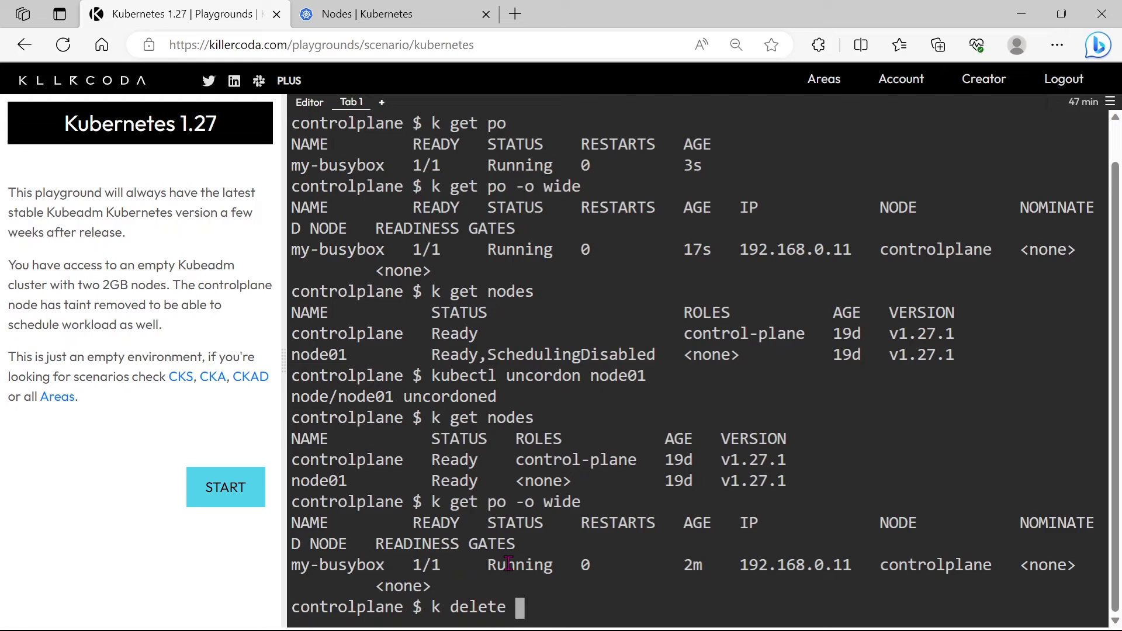
pyautogui.write('po')
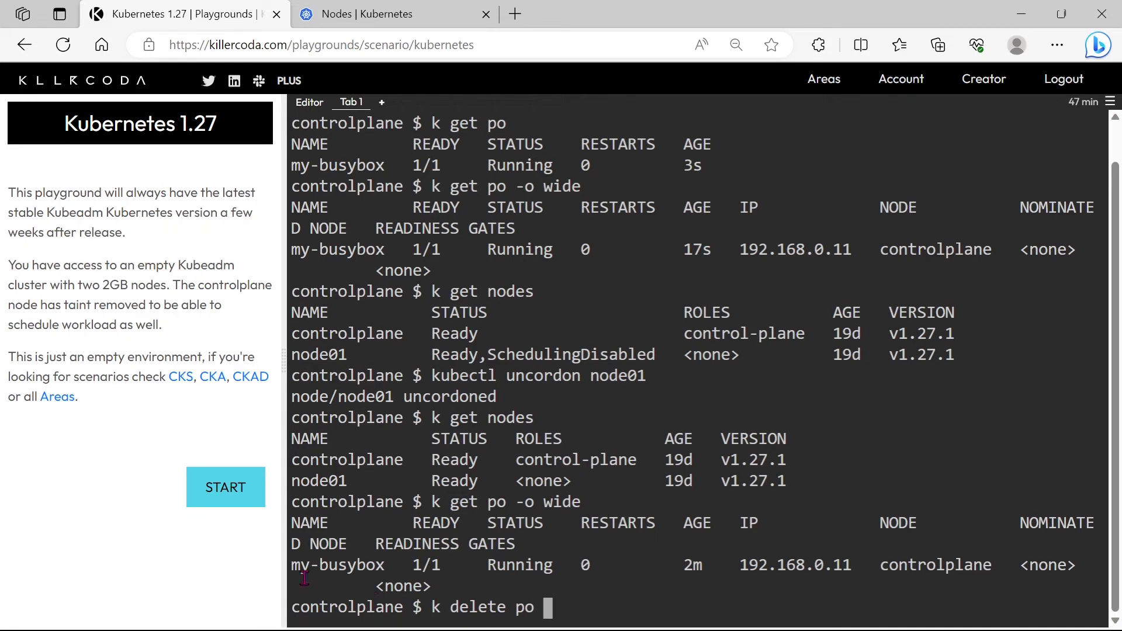
pyautogui.doubleClick(336, 564)
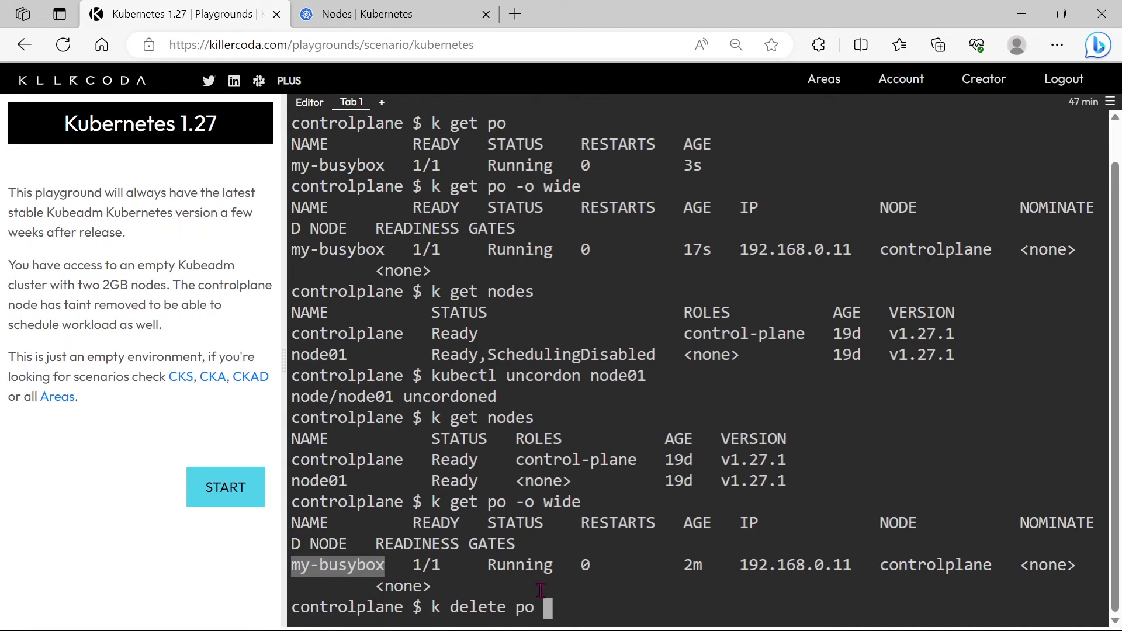
pyautogui.write('my-busybox')
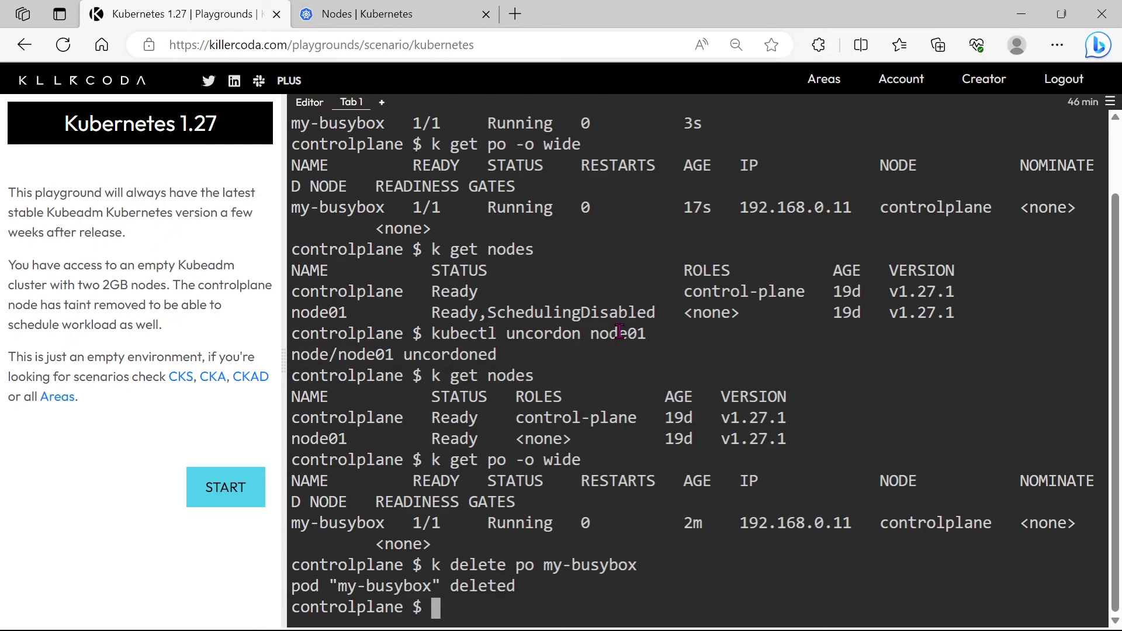
# - Rerun kubectl run my-busybox --image=busybox:1.31.1 --command sleep 4800 and confirm it runs on node01
pyautogui.write('k get po -o wide')
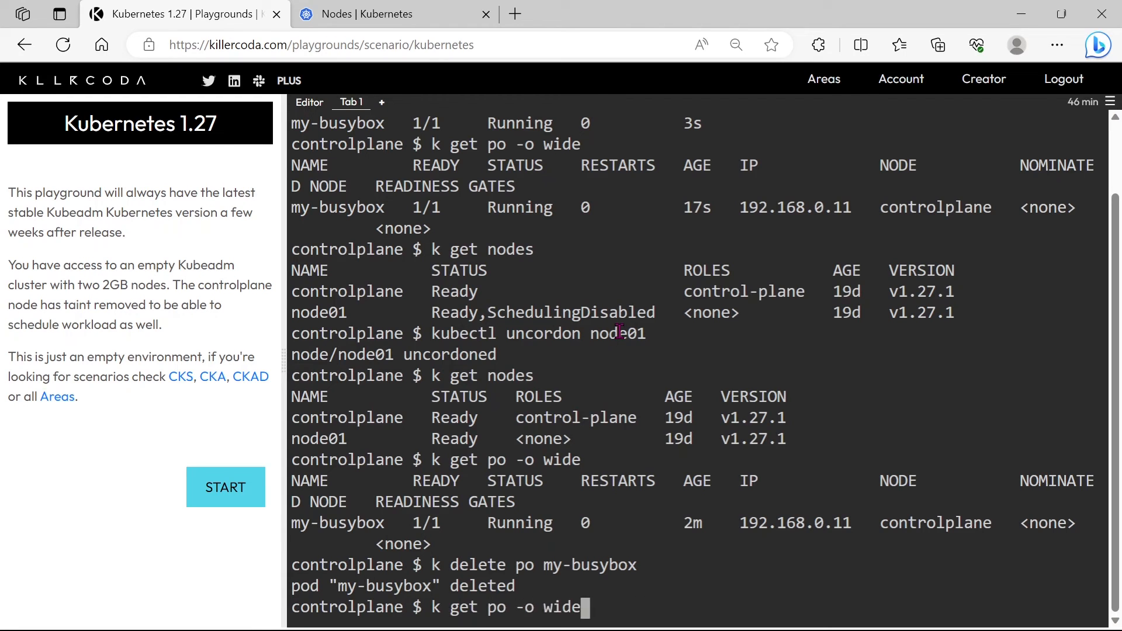
pyautogui.write('kubectl run my-busybox --image=busybox:1.31.1 --command sleep 4800')
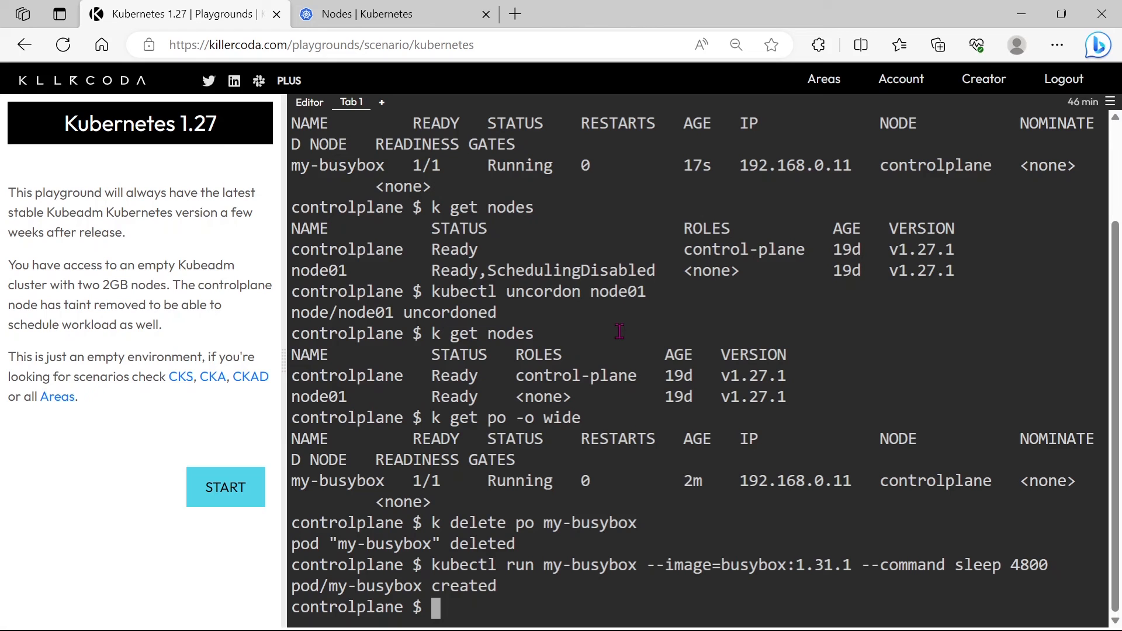
pyautogui.write('k get po')
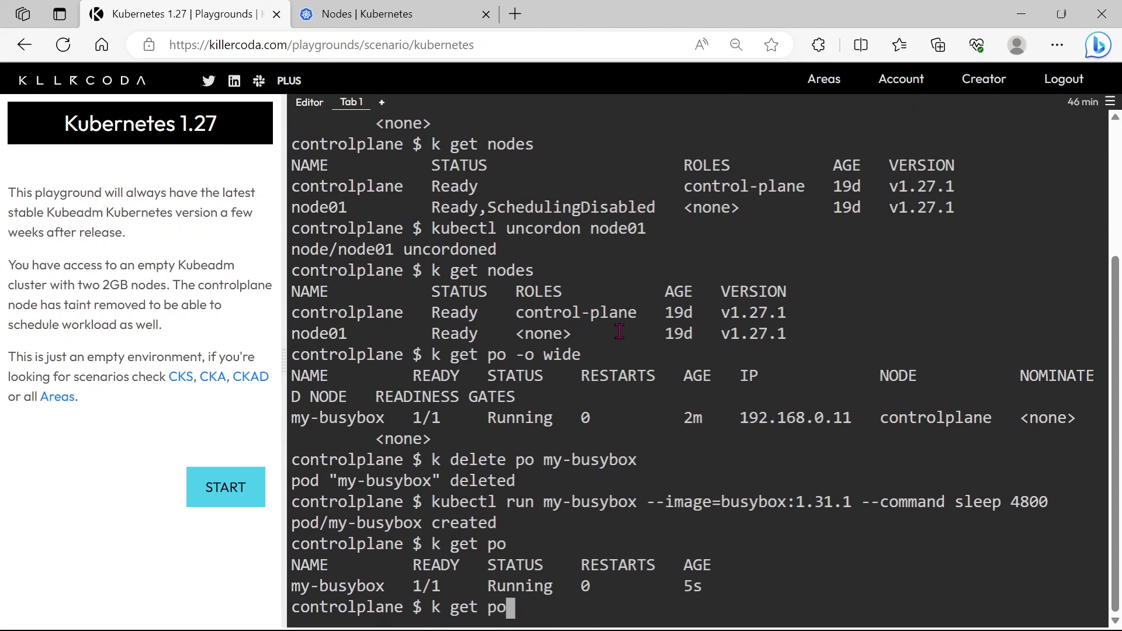
pyautogui.write('-o wide')
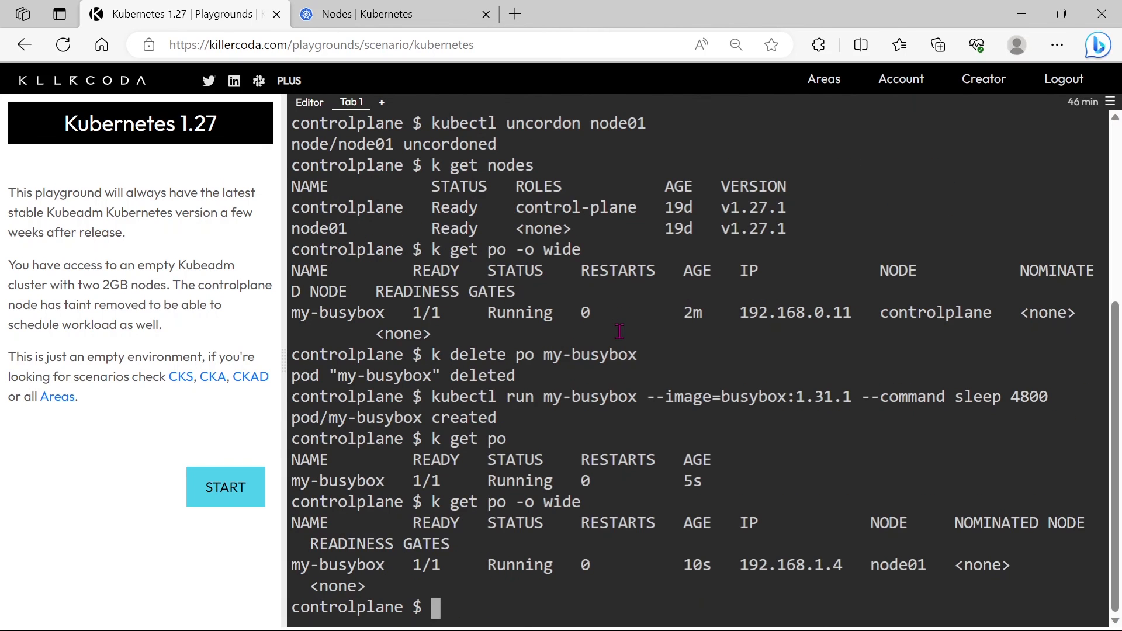
pyautogui.moveTo(872, 564)
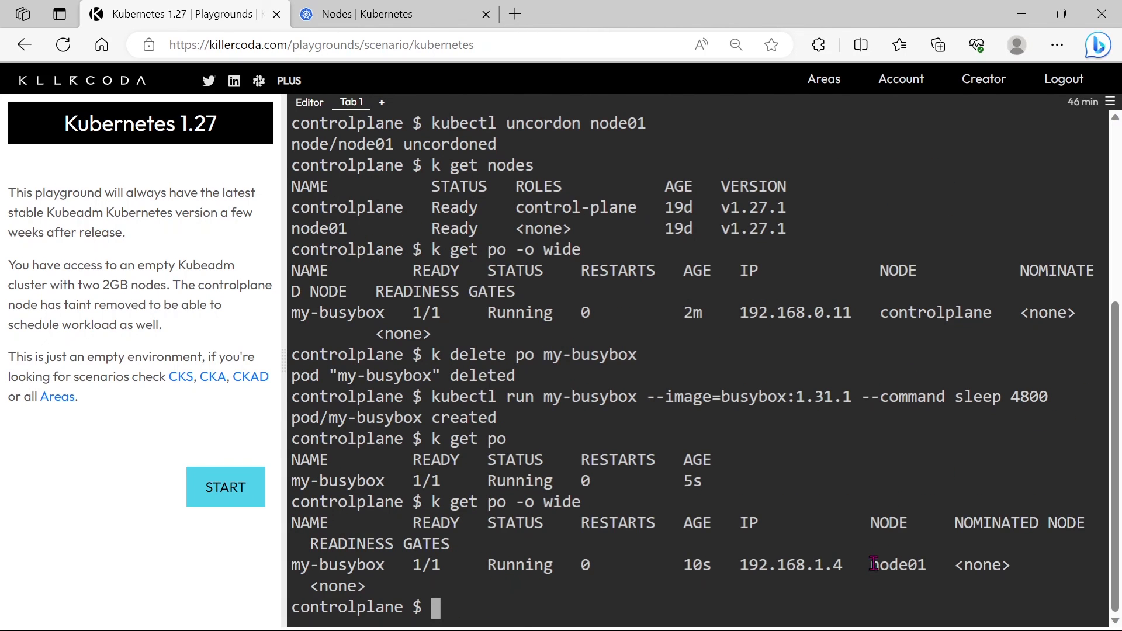
pyautogui.doubleClick(907, 565)
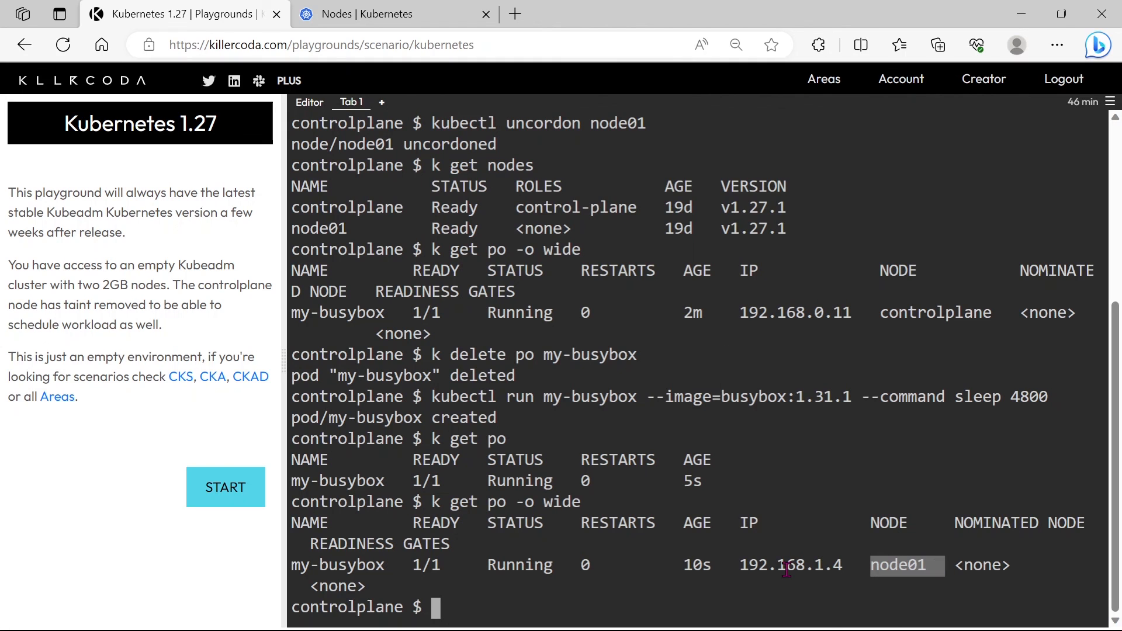